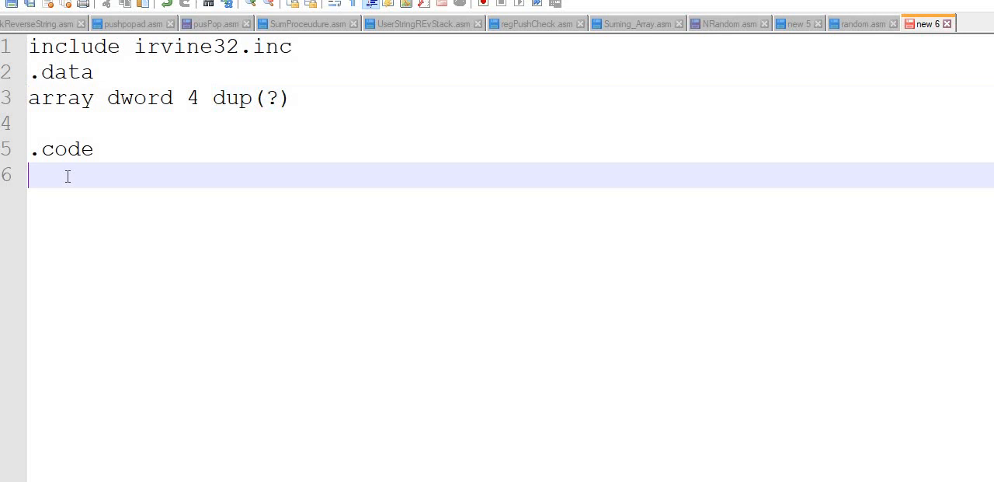
Open the main procedure by typing 'main proc' under the .code section.
type("m")
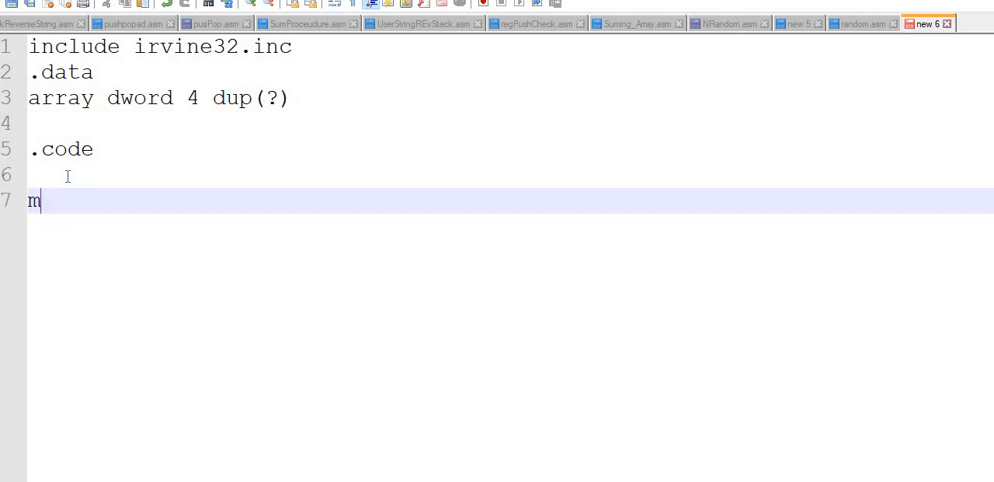
type("ain proc")
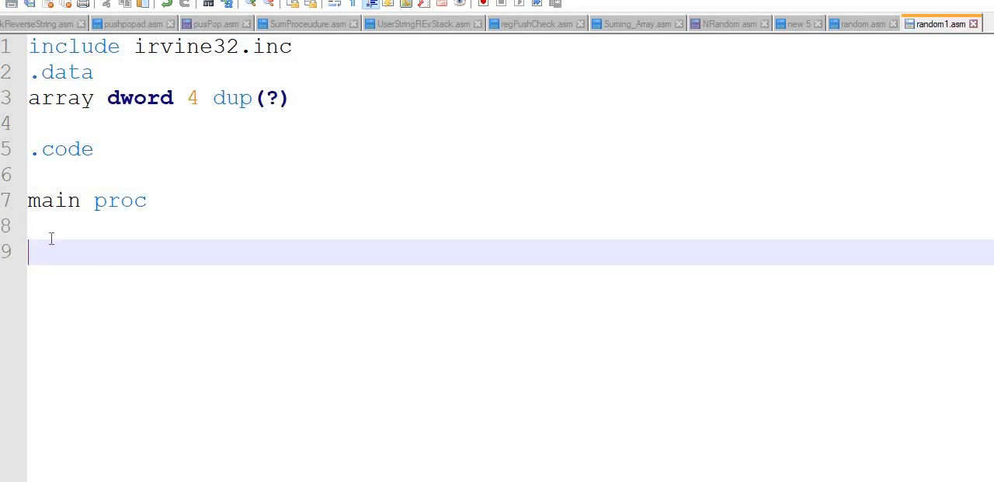
Inside main, write 'call random', then 'exit' and 'main endp'.
key("Backspace")
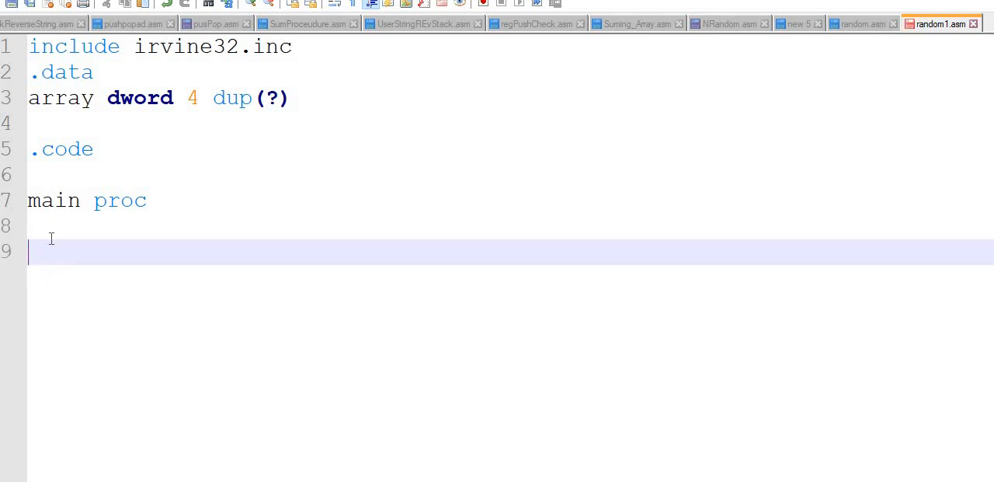
type("call rando")
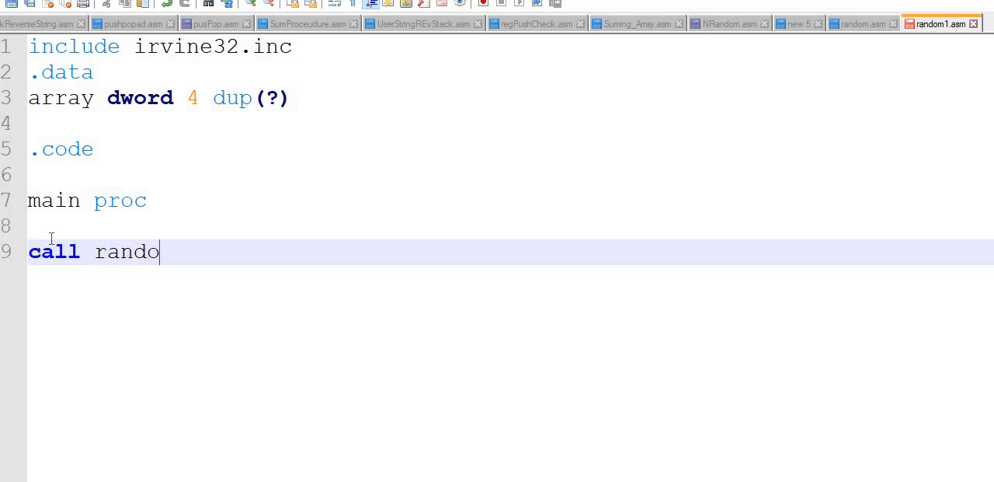
type("m")
type("exit")
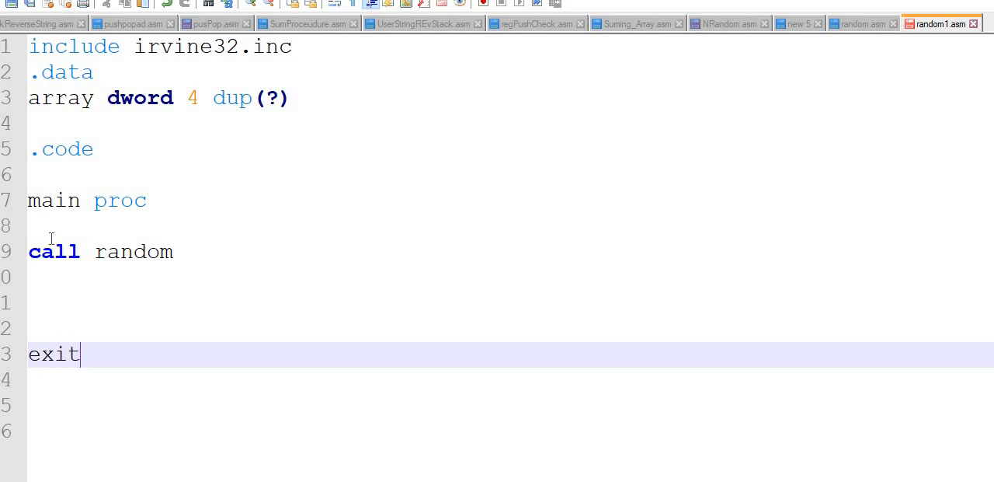
type("main e")
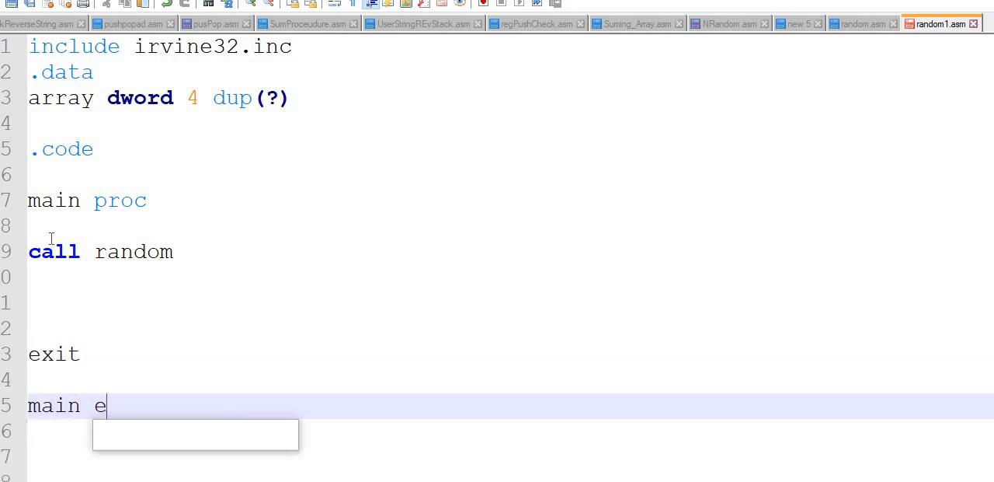
type("ndp")
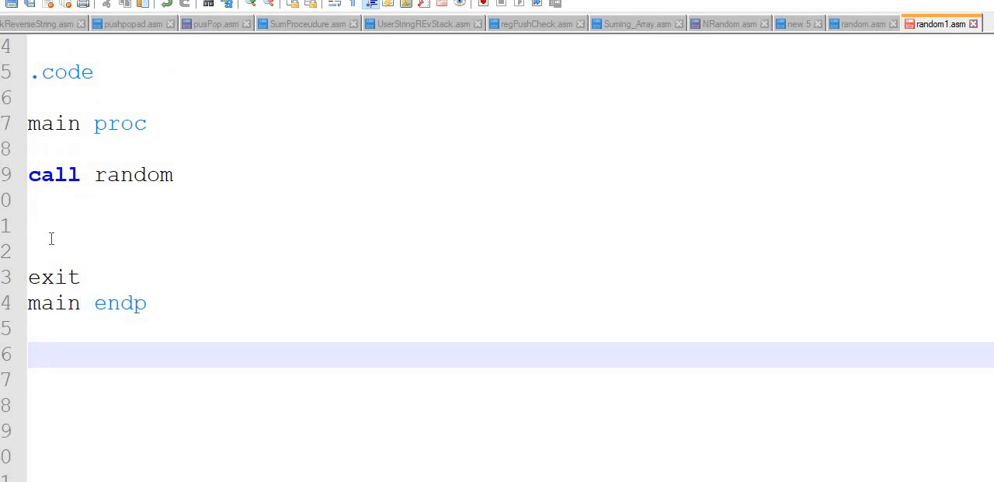
Add the ';...............Random' comment divider and the 'random proc' header below main.
type("; .")
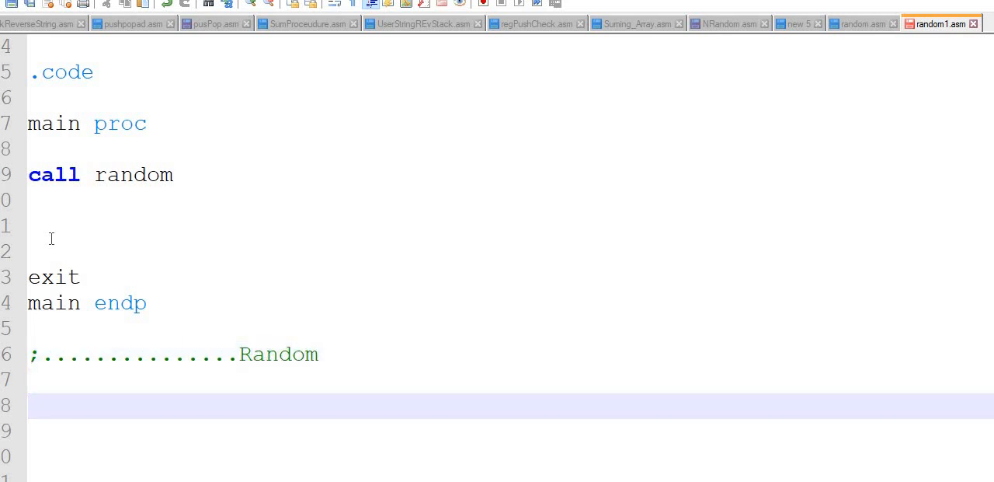
type("rad")
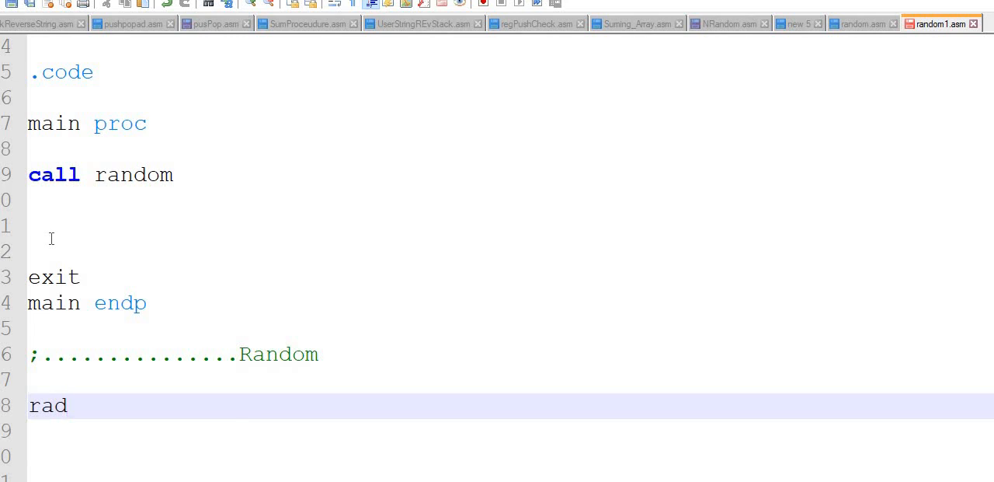
type("ndom proc")
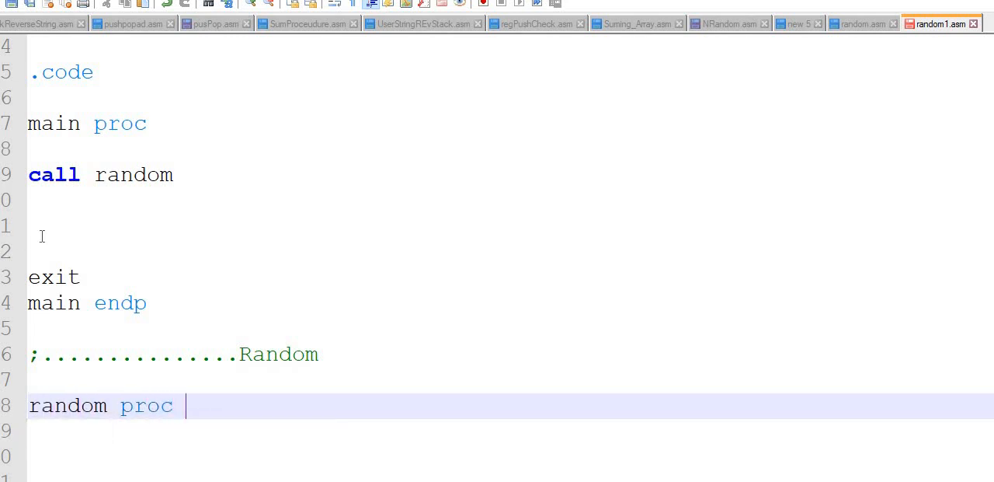
mouse_move(252, 405)
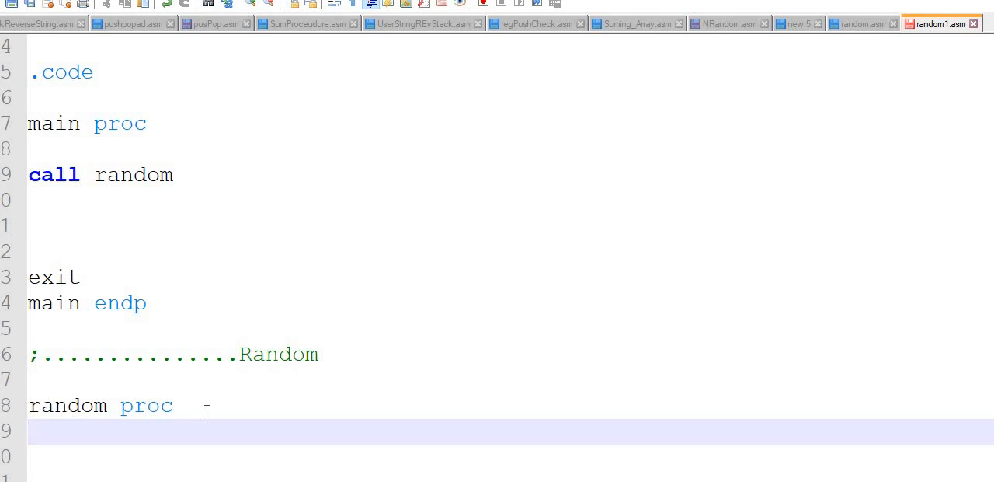
scroll("down", 3)
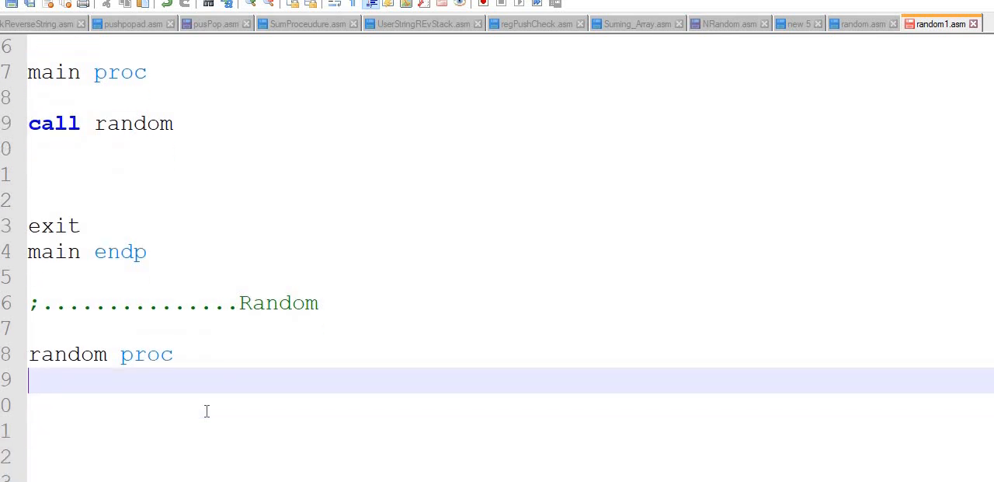
Write 'mov ecx,lengthof array' under random proc, fixing a typo in lengthof.
type("mov")
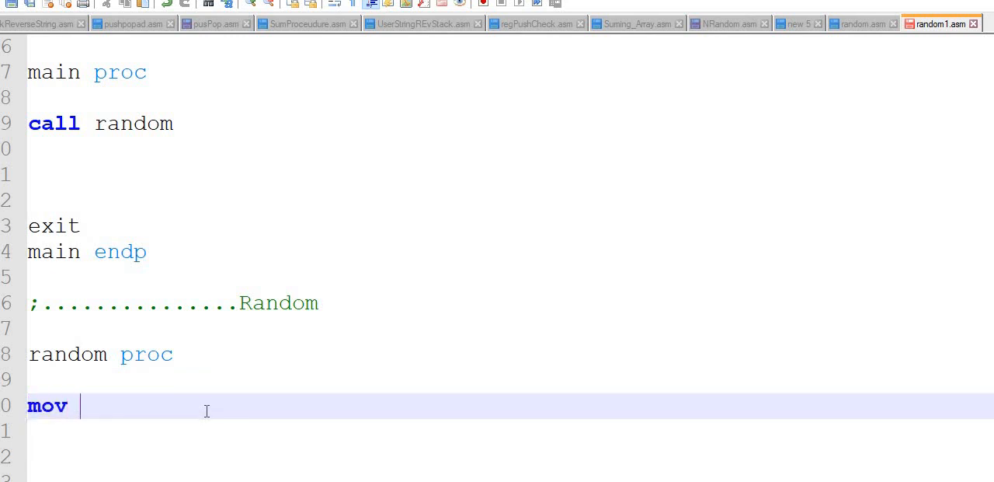
type("e")
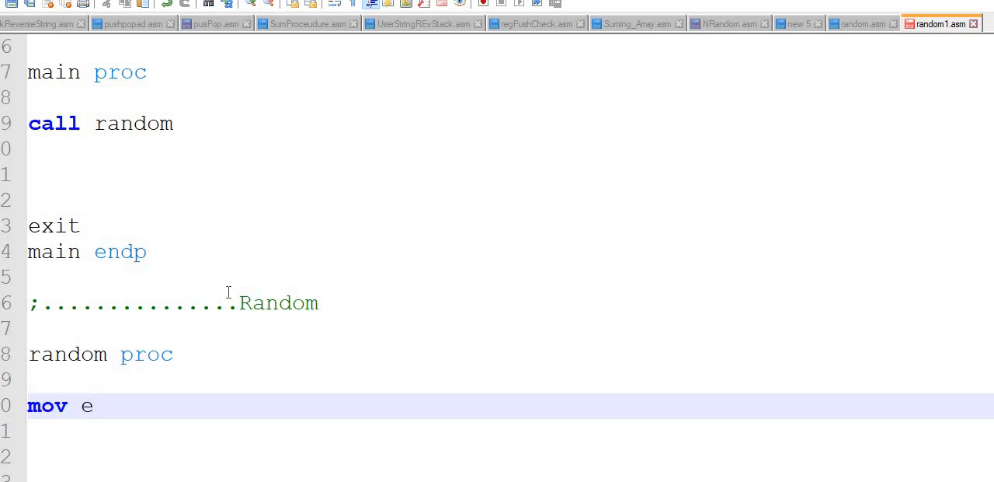
type("c")
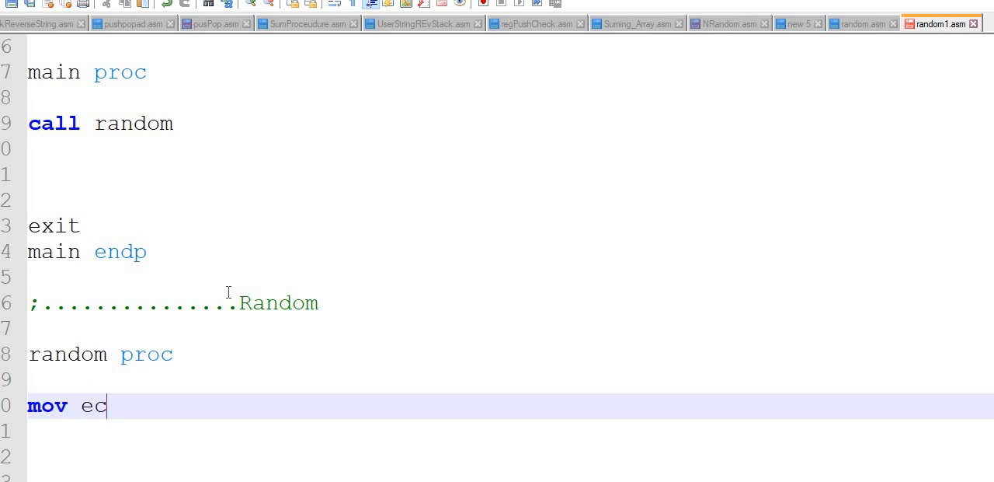
type("x,")
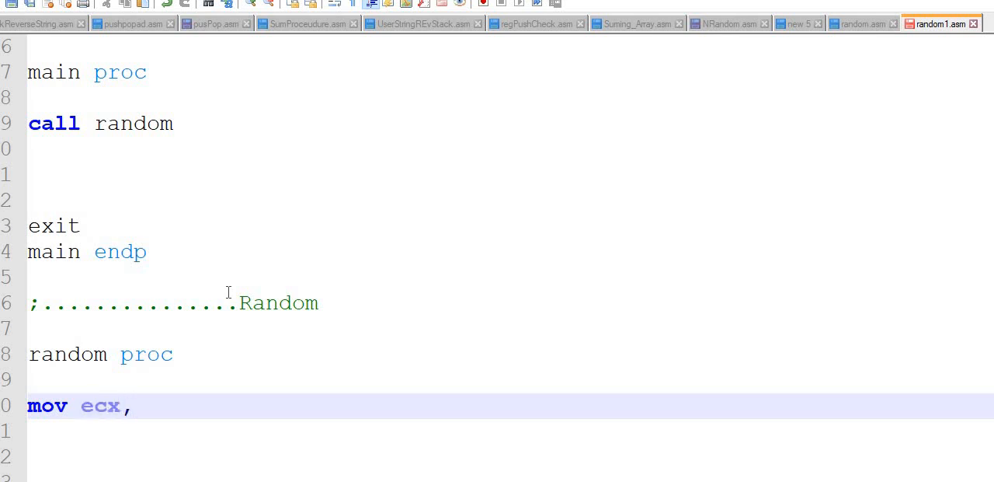
type("leng")
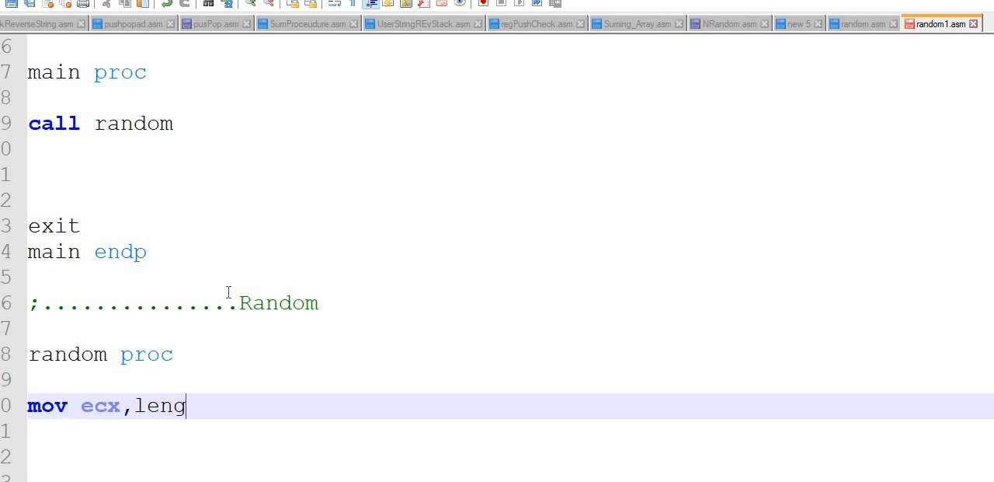
key("Backspace")
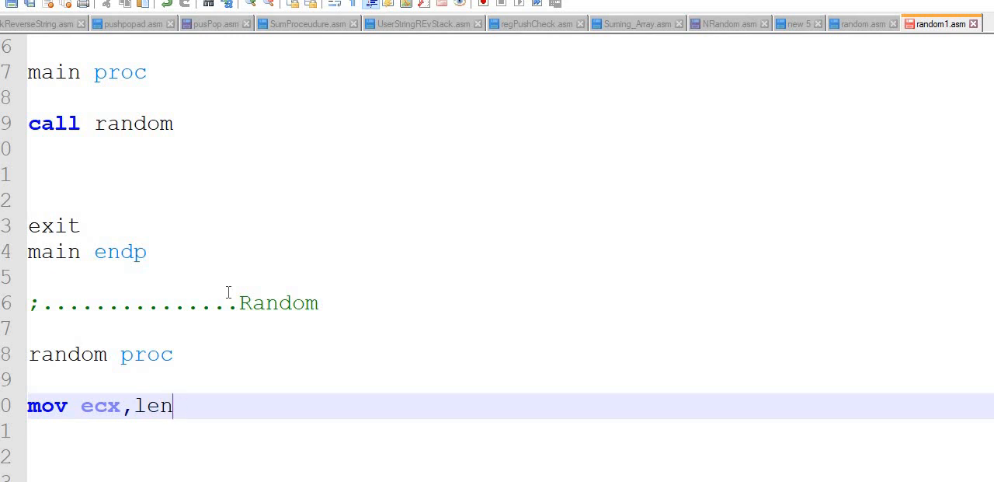
type("gthof")
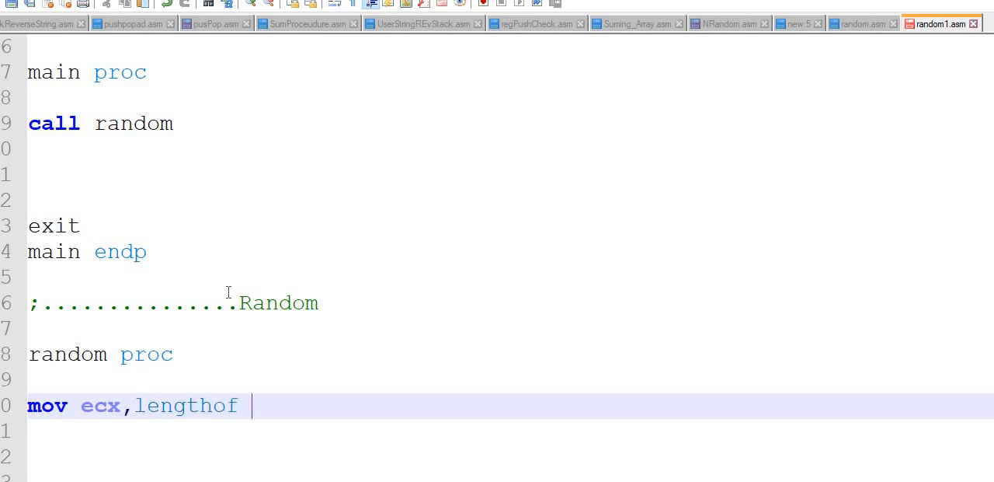
type("array")
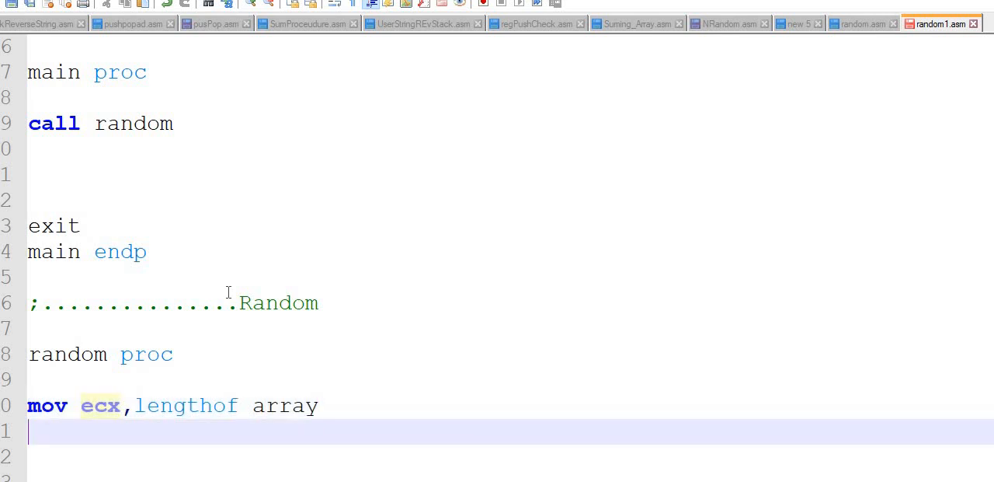
Write 'mov esi,offset array' on the next line.
type("mov esi")
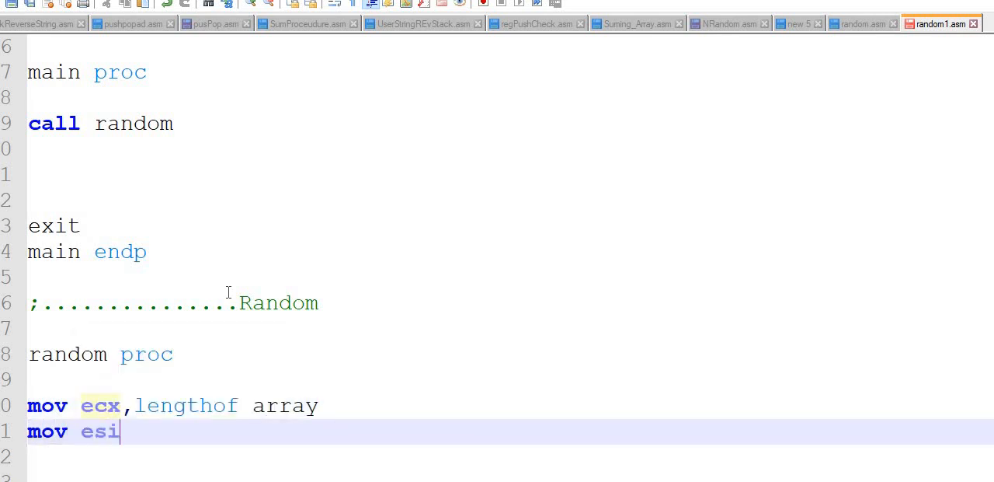
type(",oo")
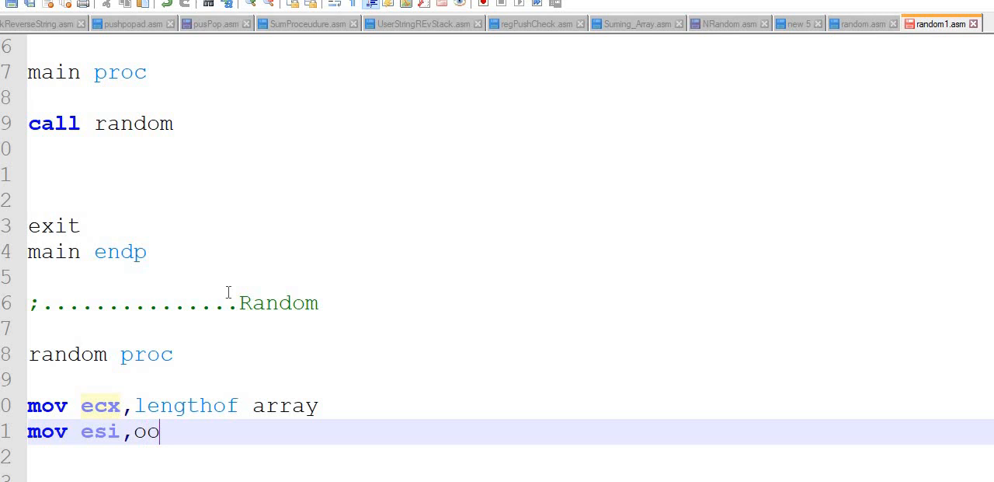
type("ffset")
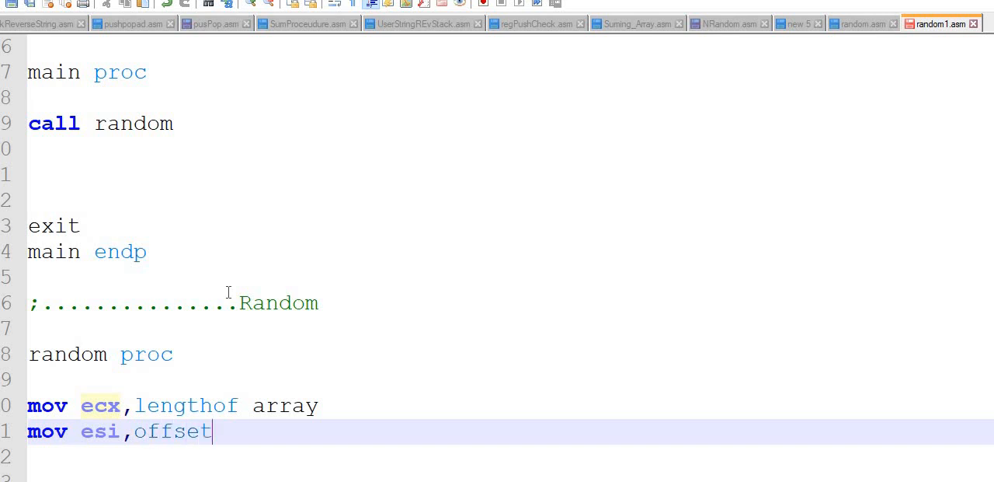
type("\" \"")
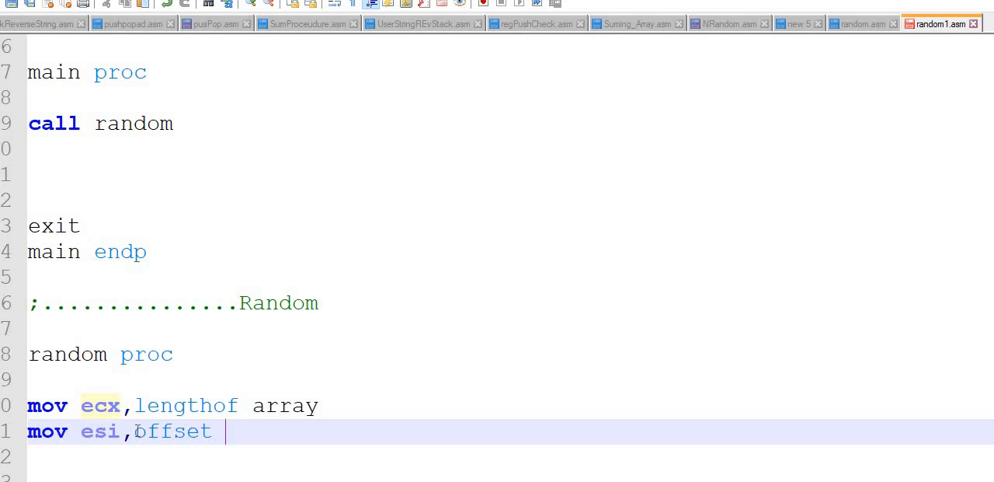
double_click(172, 431)
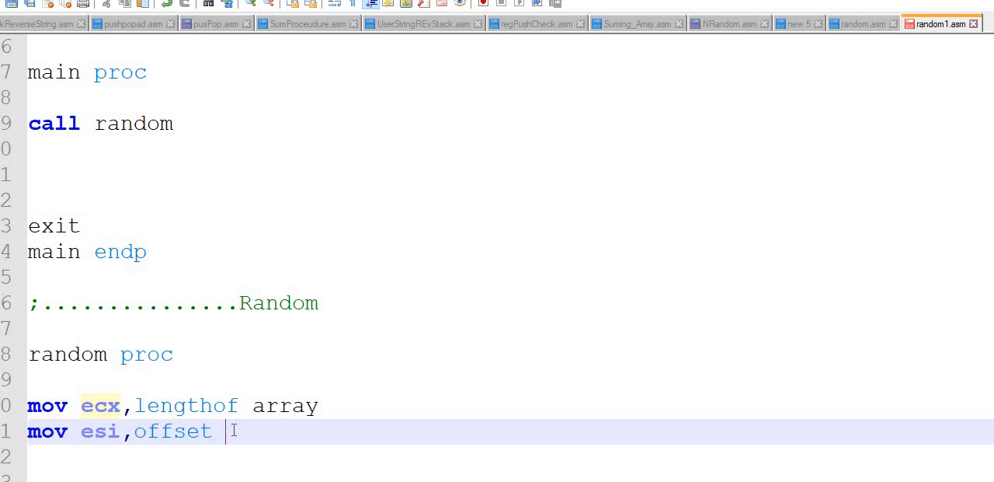
type("array")
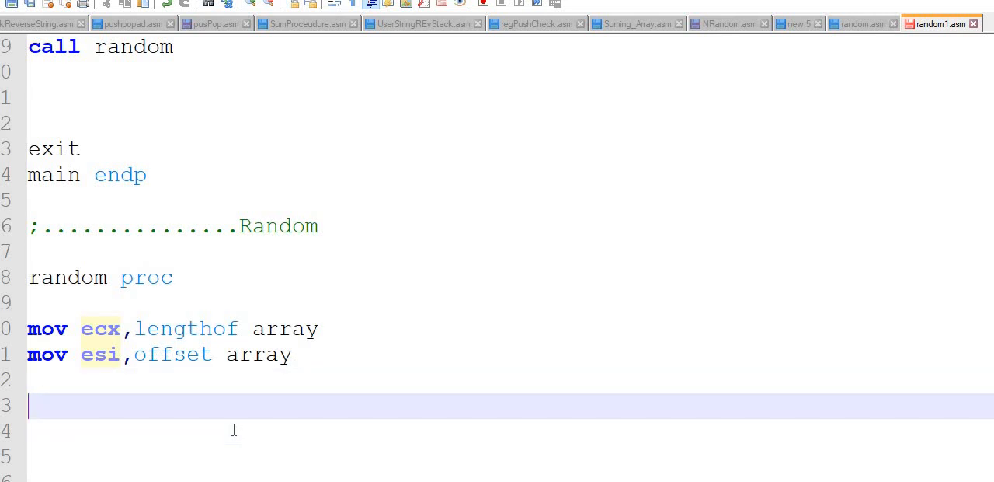
Add the loop label 'l:' below the two register setup lines.
type("l:")
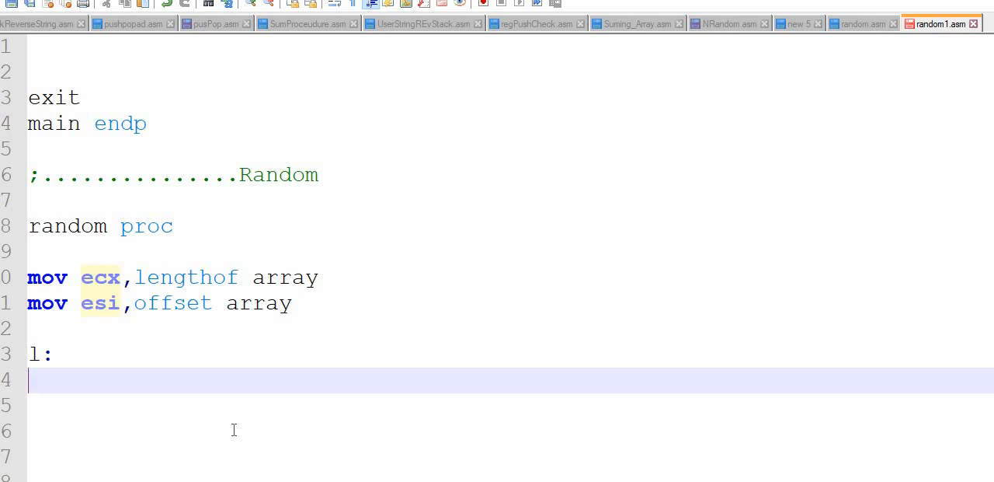
type("call")
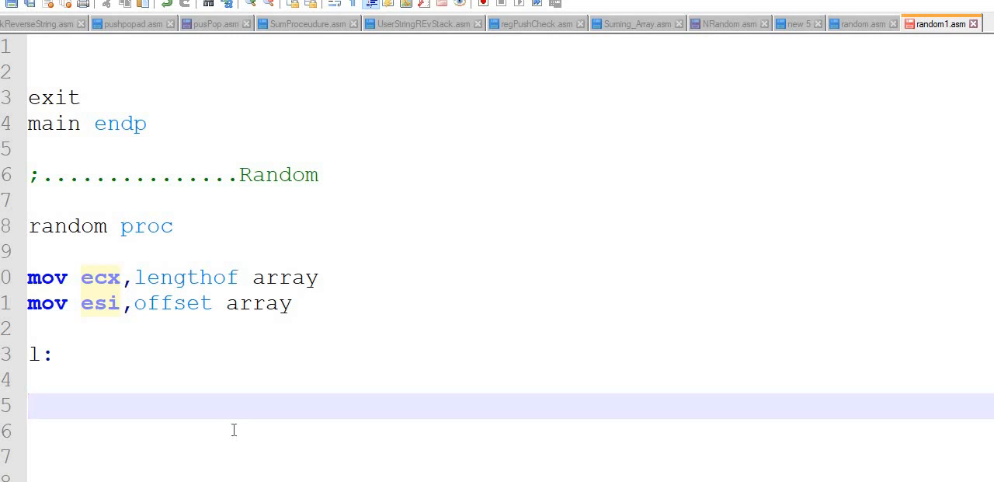
Write 'mov eax,50' and 'call randomrange' at the start of the loop body.
type("mov eax,")
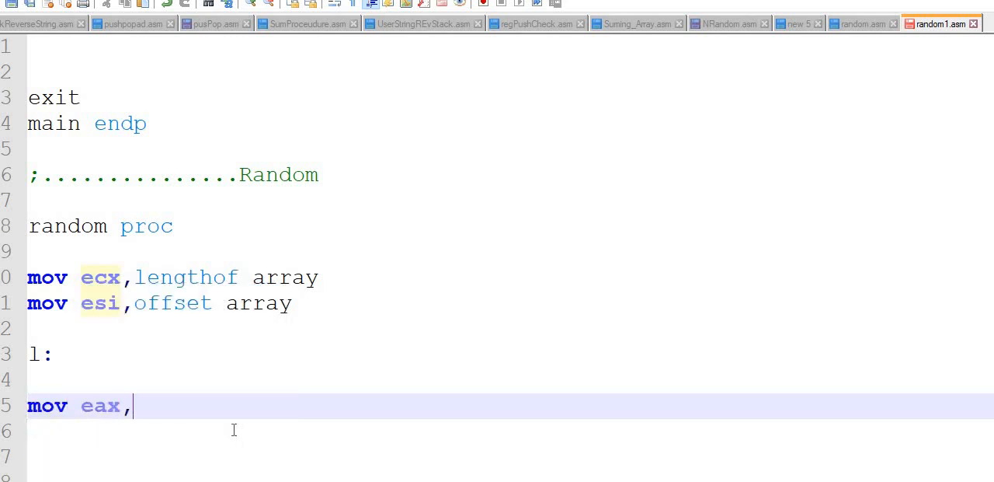
type("50")
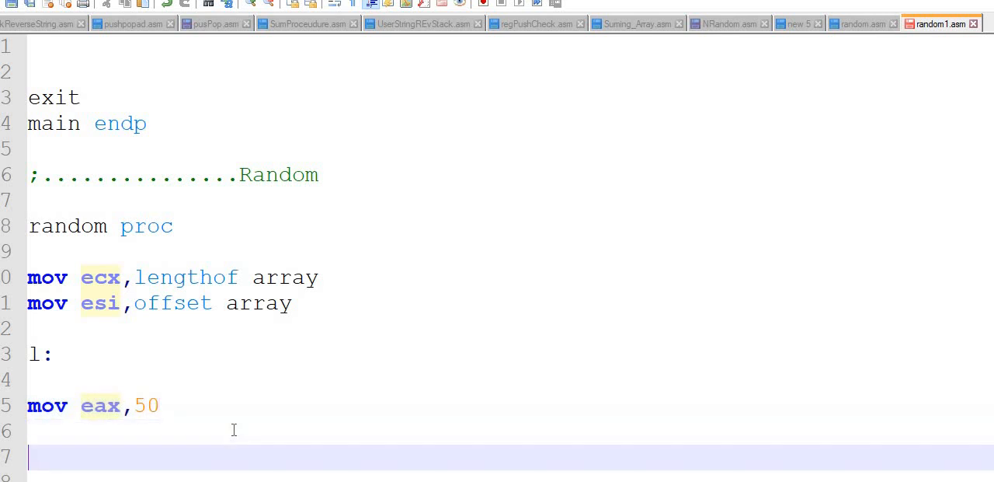
type("call random")
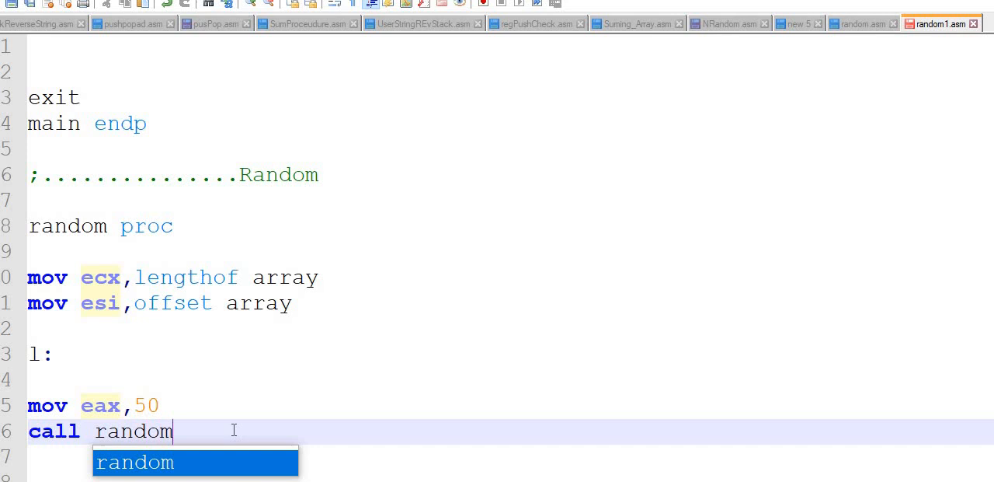
type("ra")
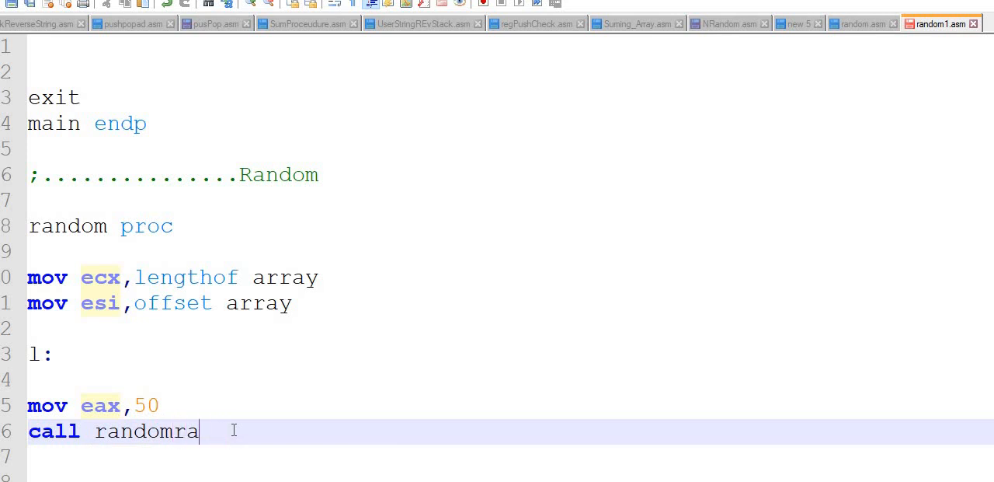
type("nge")
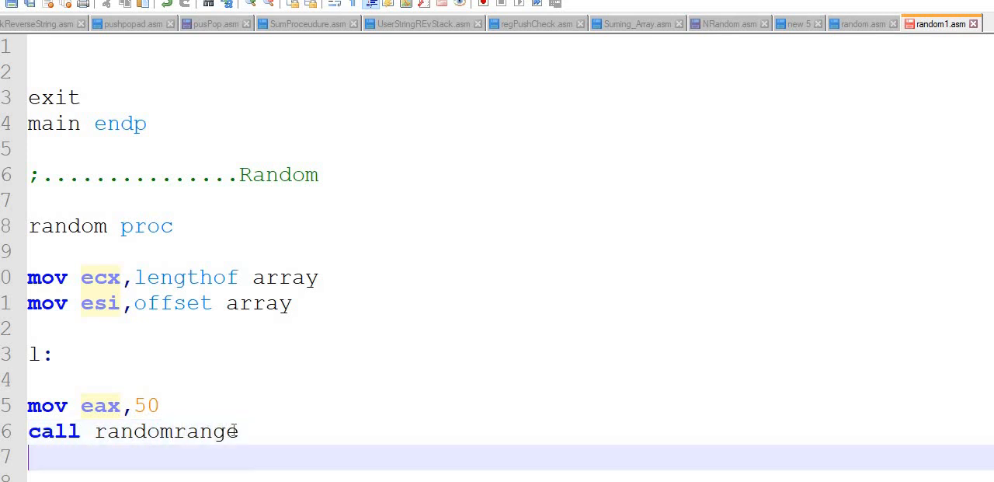
scroll("down", 3)
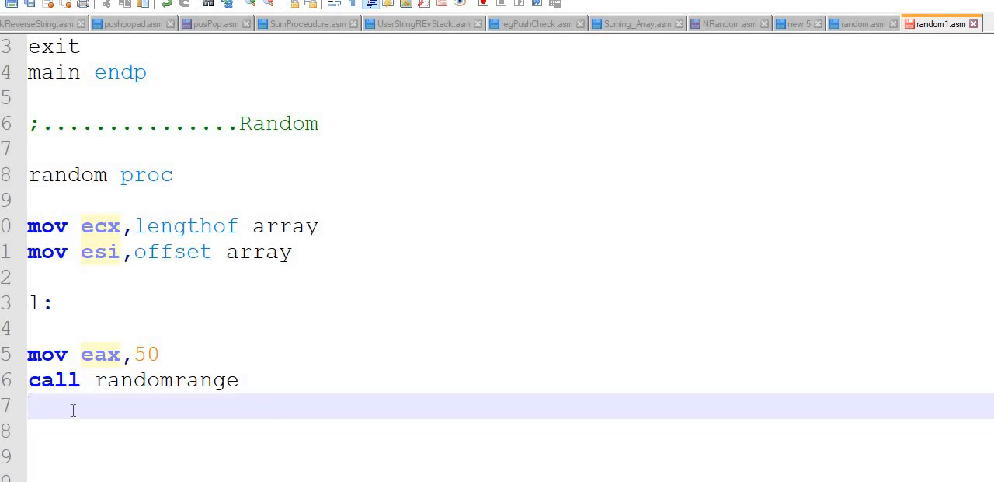
Store the result with 'mov [esi],eax', then 'add esi,4' and 'loop l'.
type("mov")
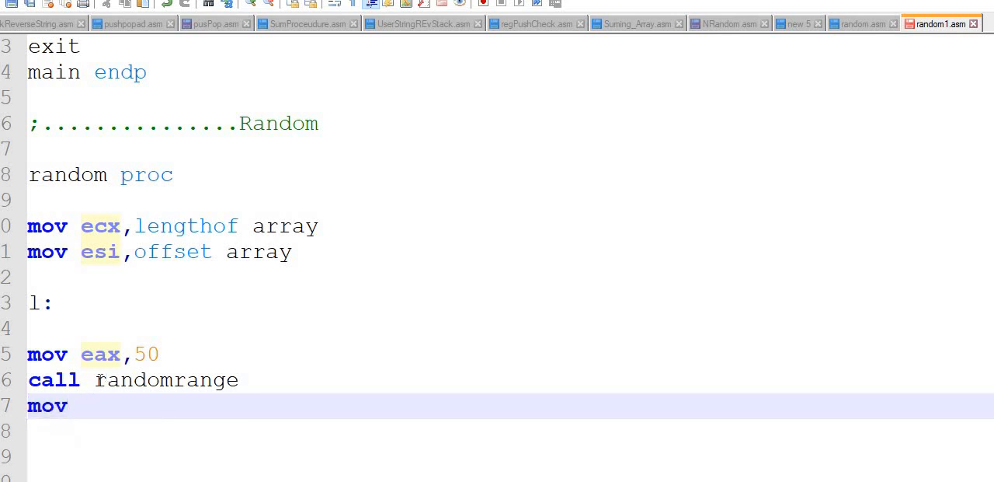
double_click(165, 379)
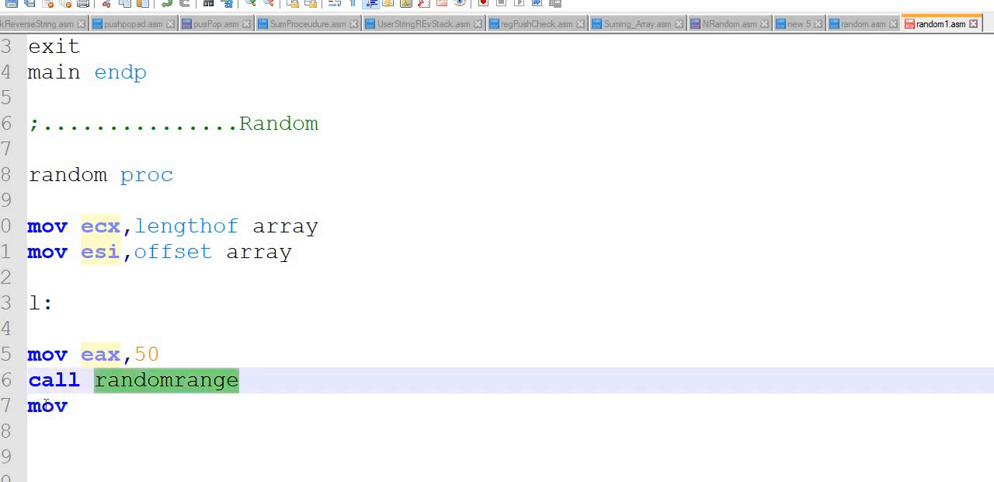
left_click(107, 405)
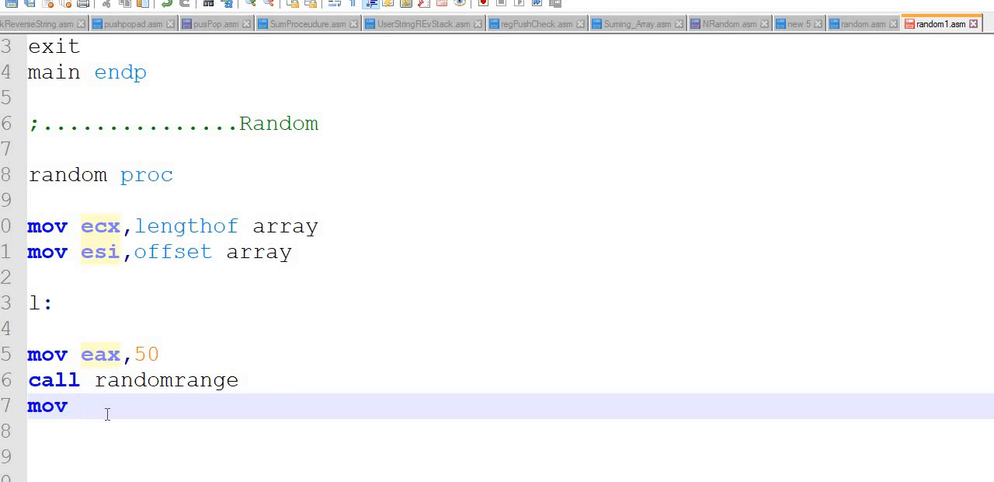
type("[esi],")
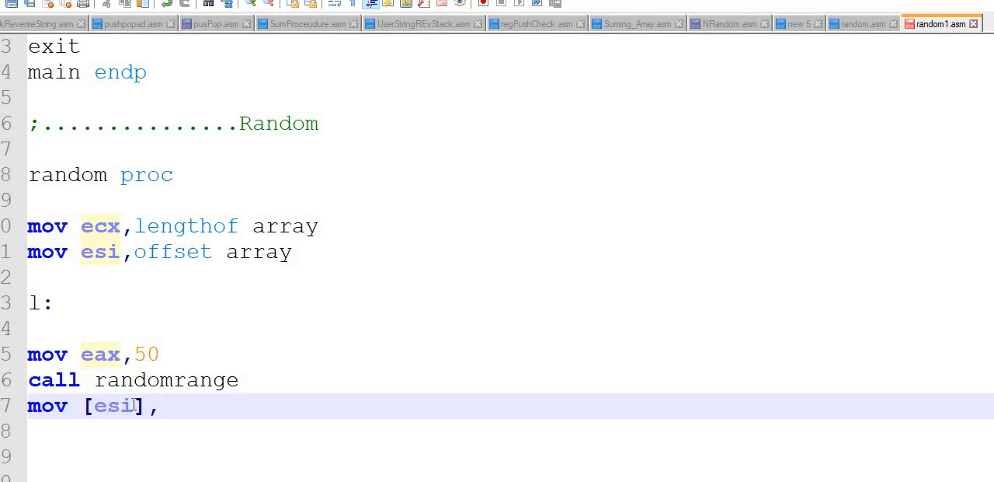
type("eax")
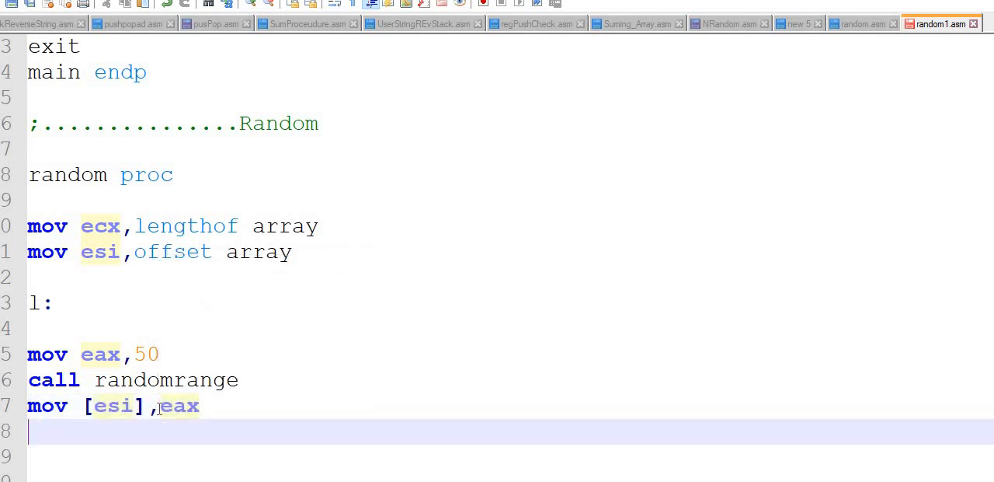
type("add")
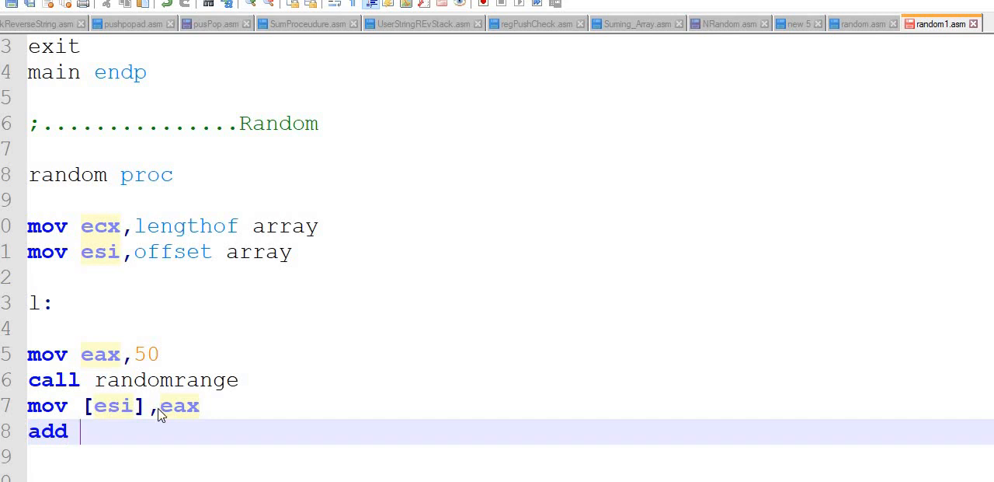
type("esi,4")
left_click(497, 476)
type("loop")
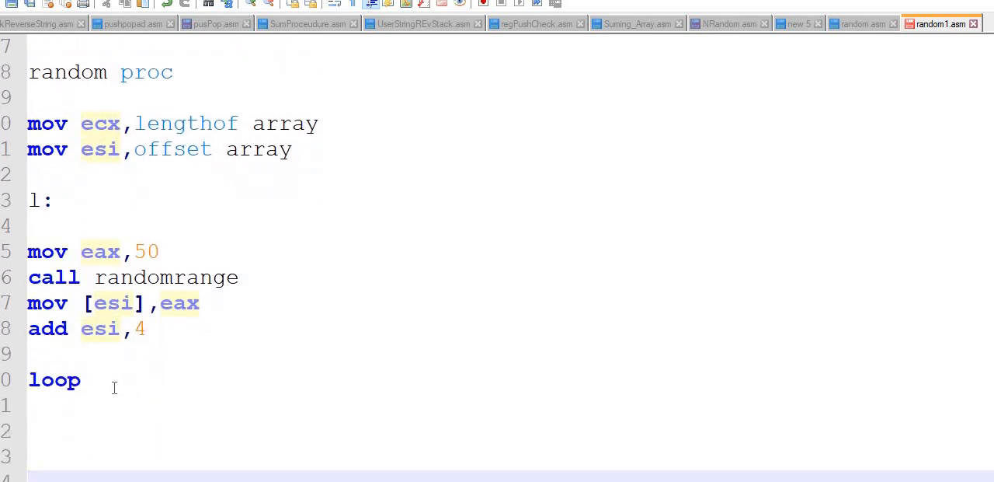
type("l")
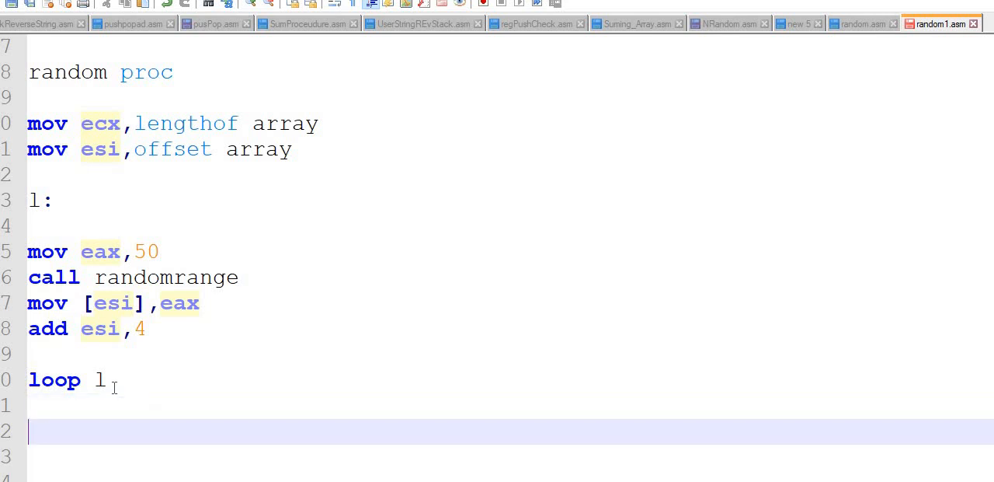
mouse_move(928, 218)
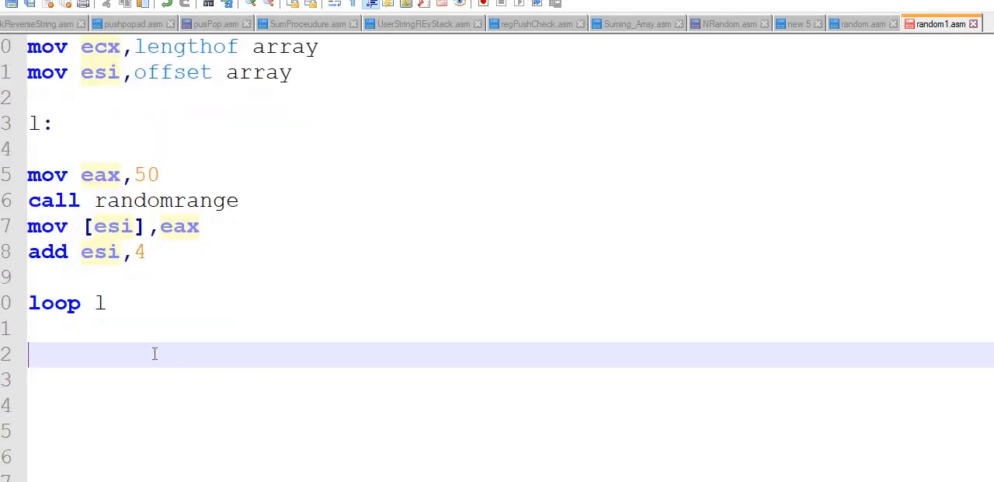
type("random")
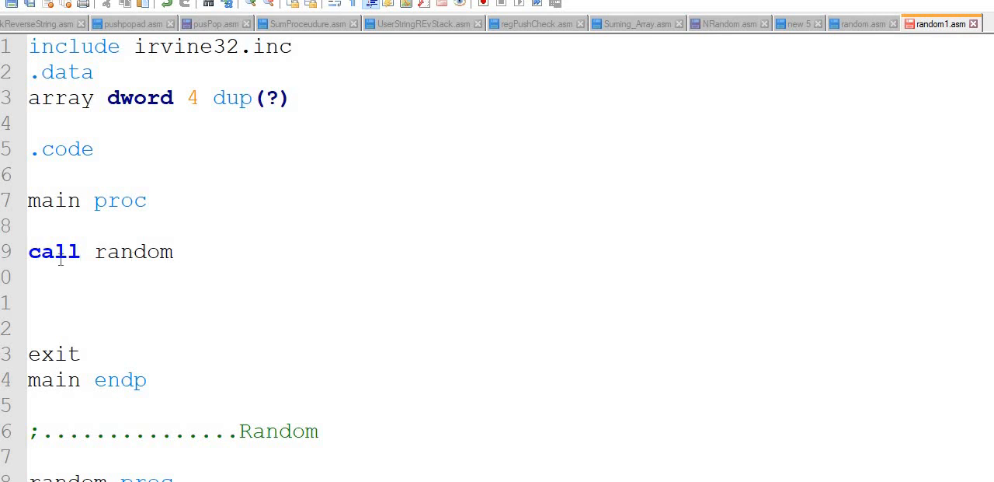
Add a ';...............' comment divider on the line below random endp.
left_click(262, 302)
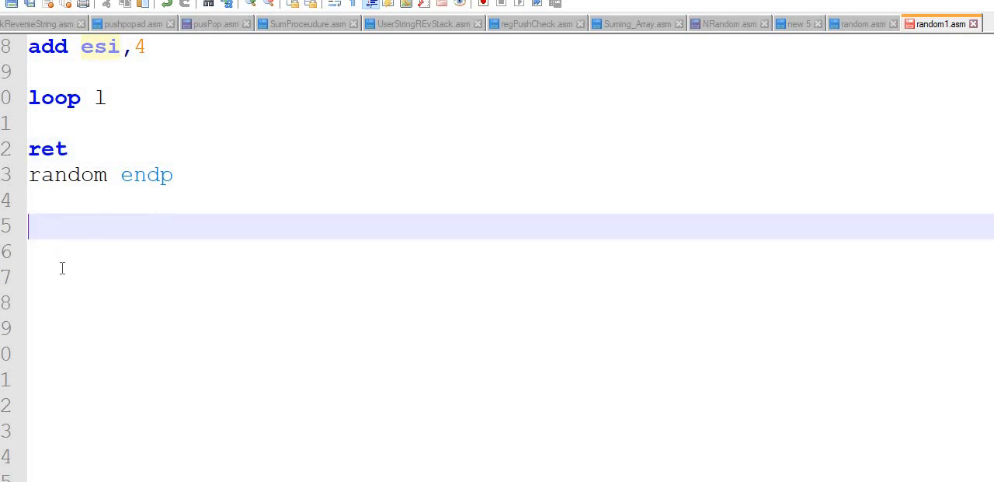
type(";...............")
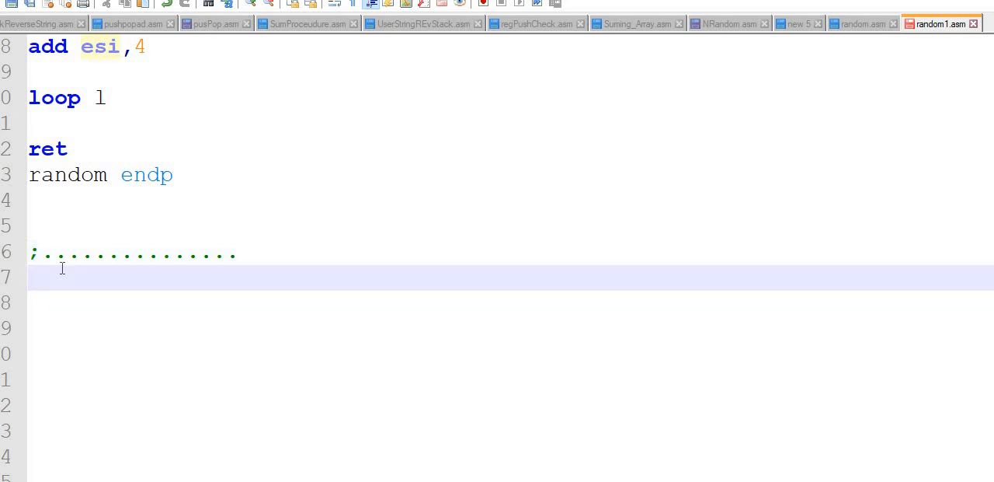
Open 'show proc' and load esi with 'mov esi,offset array'.
type("show")
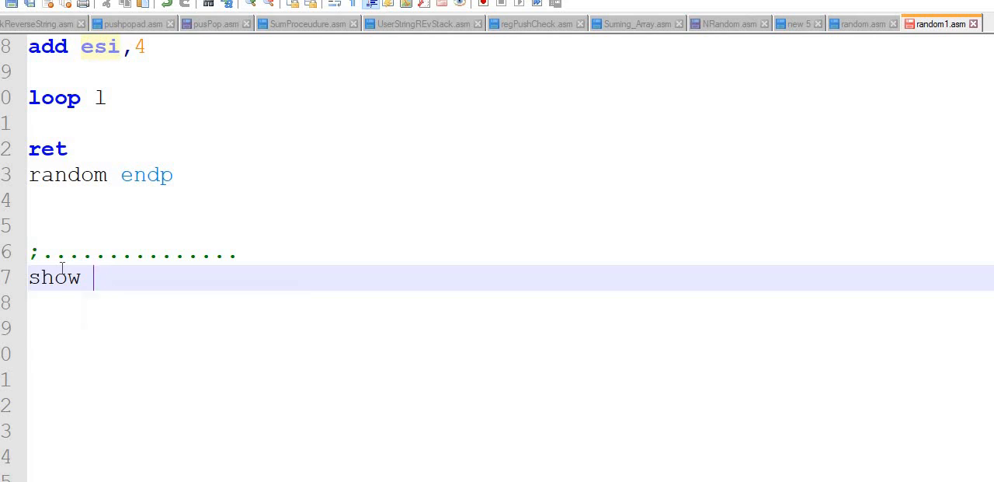
type("proc")
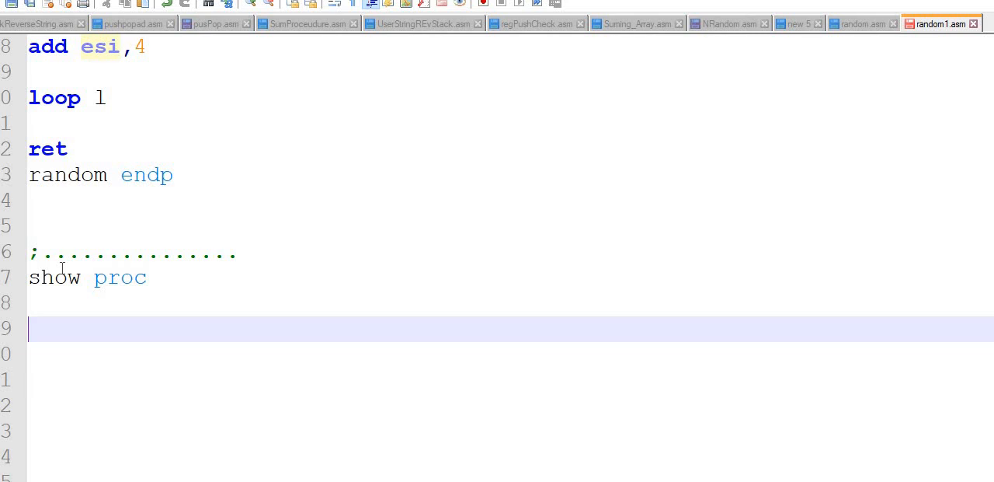
type("mov esi")
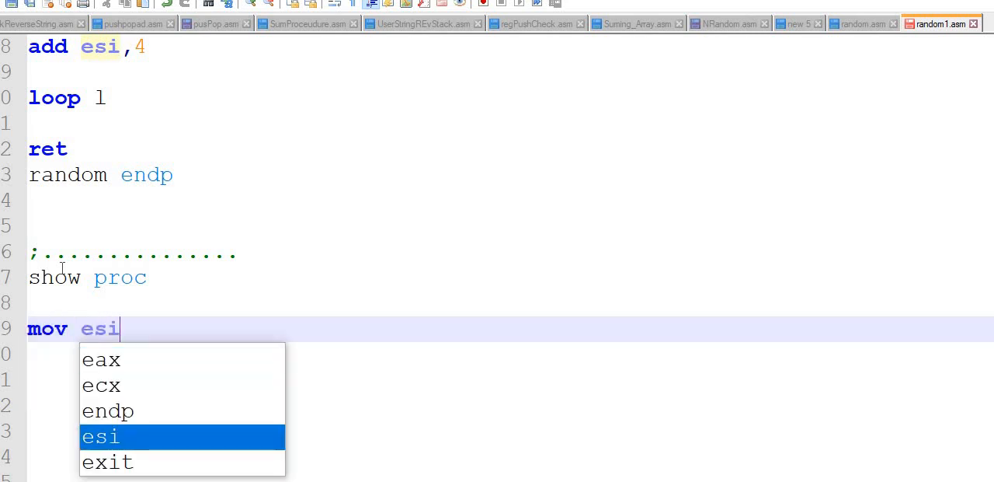
type(",offset")
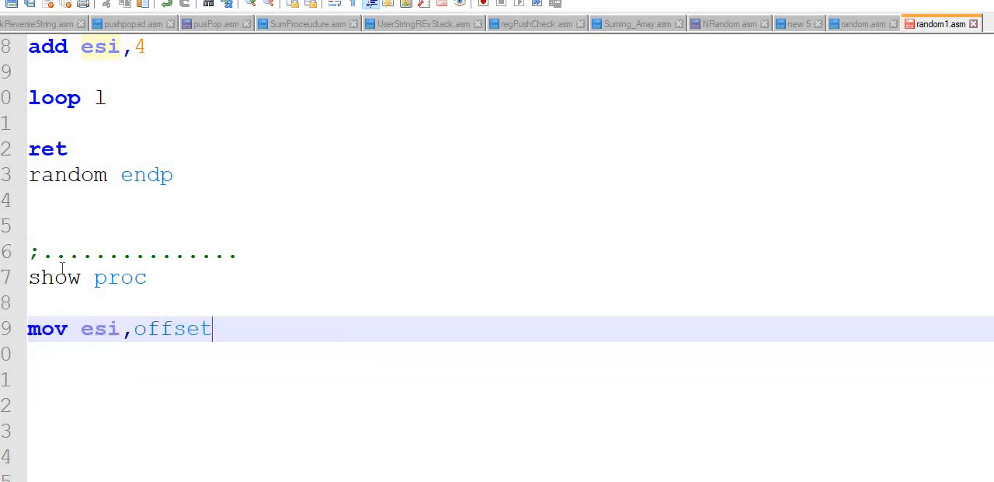
type("array")
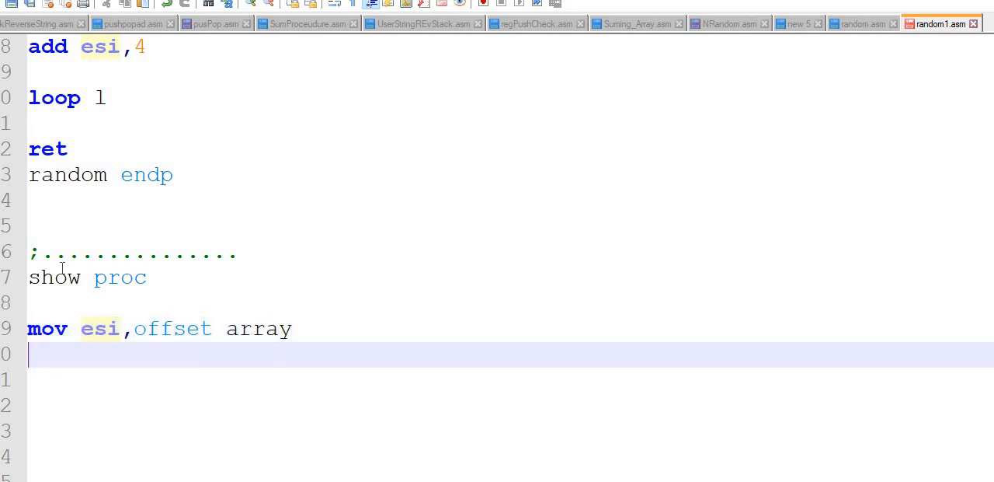
Load the element size and count: 'mov ebx,type array' and 'mov ecx,lengthof array'.
type("mov")
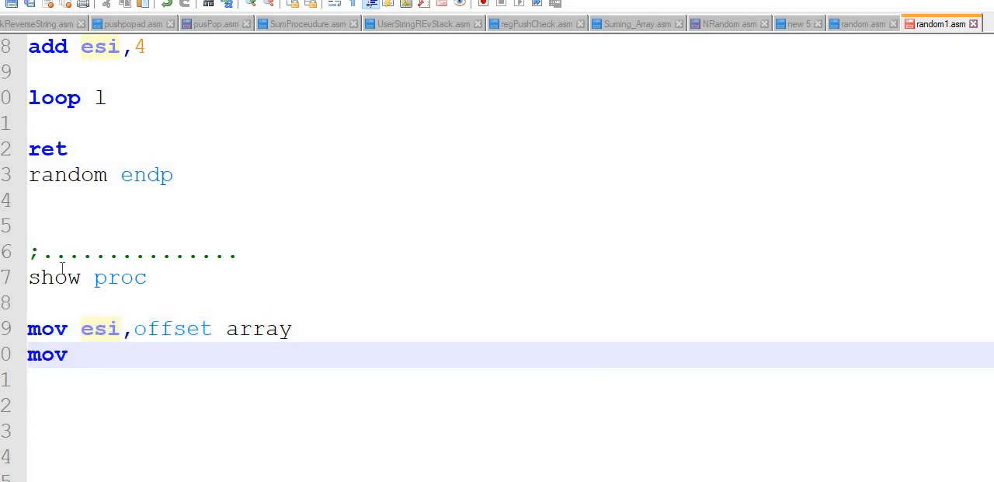
type("ebx,")
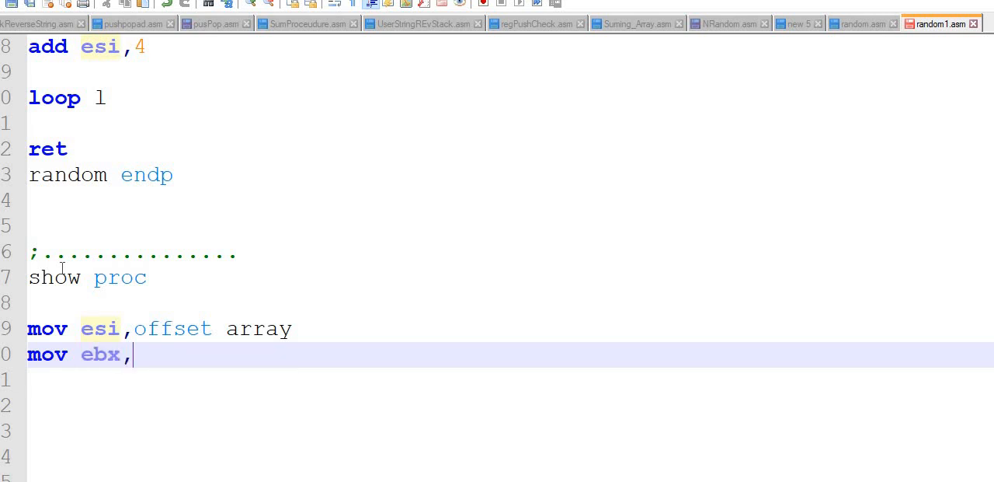
type("type array")
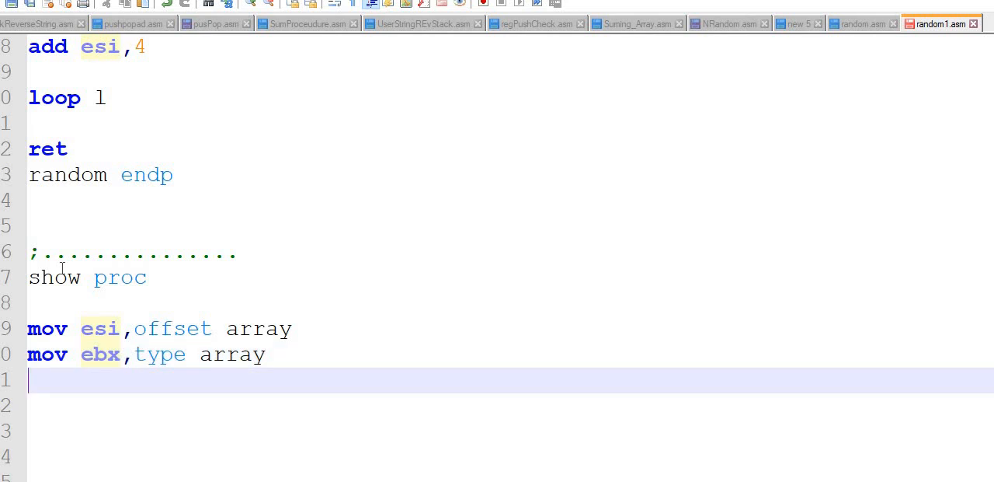
type("mov")
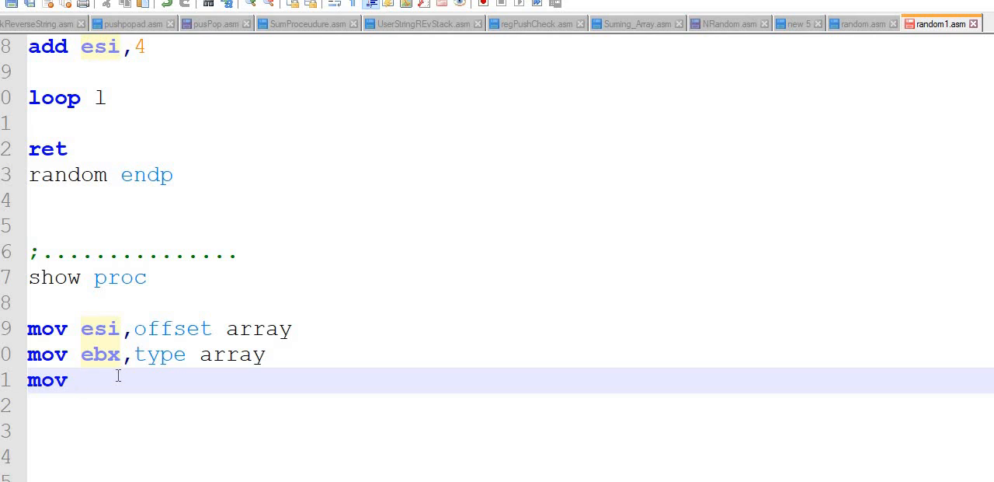
type("ecx")
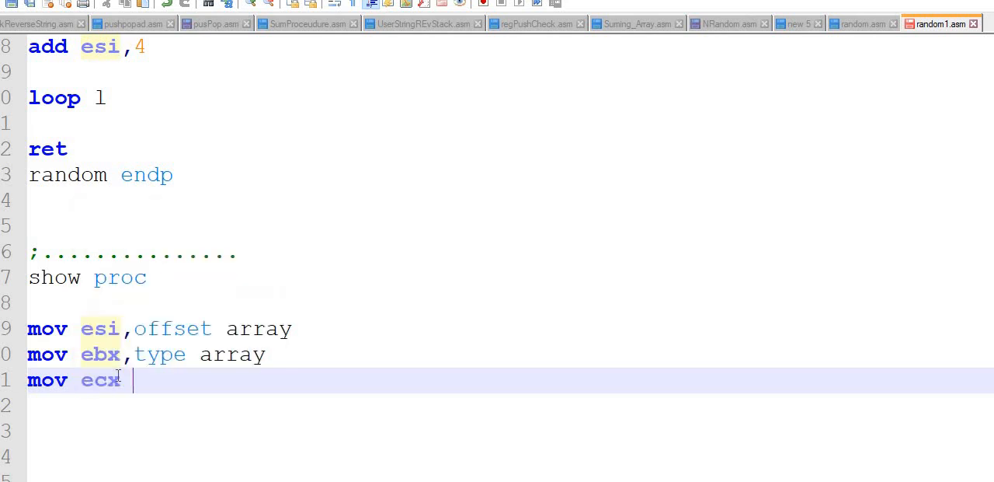
type("lenght")
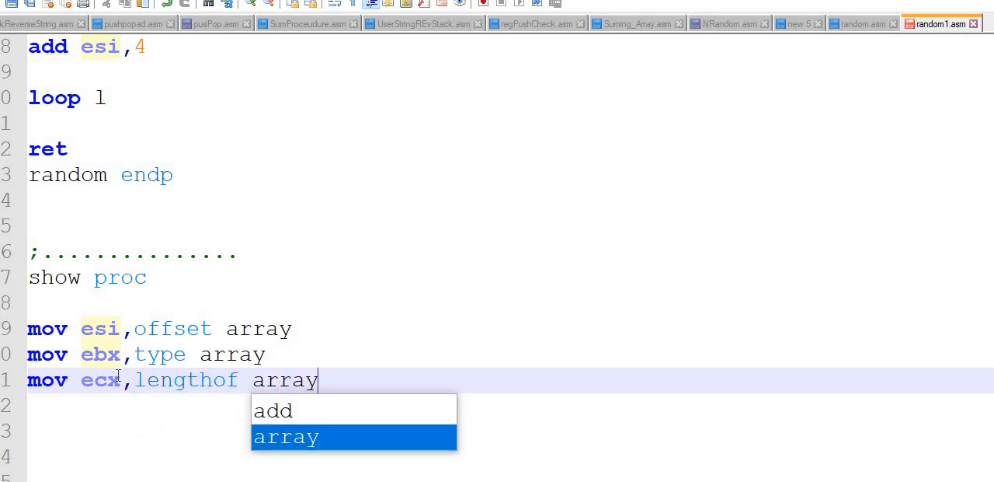
Finish show with 'call dumpmem' and 'show endp'.
type("call")
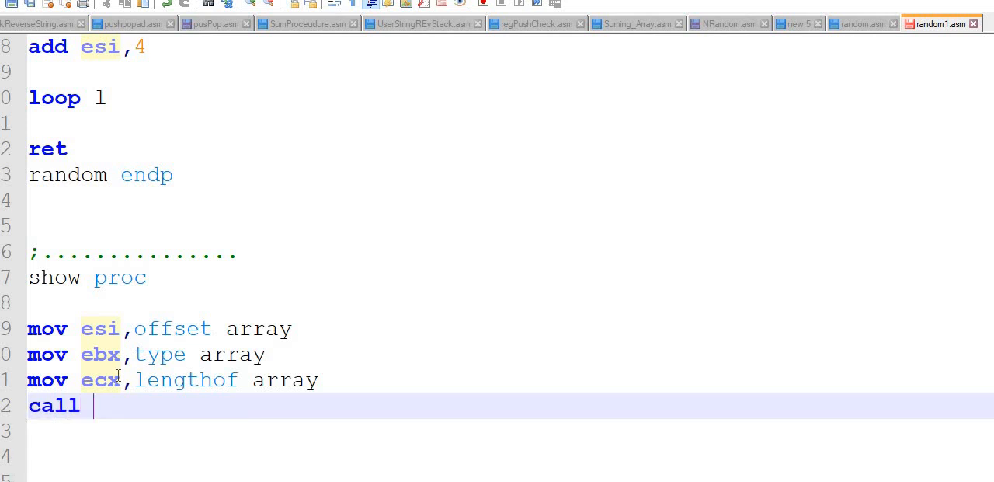
type("dumpmem")
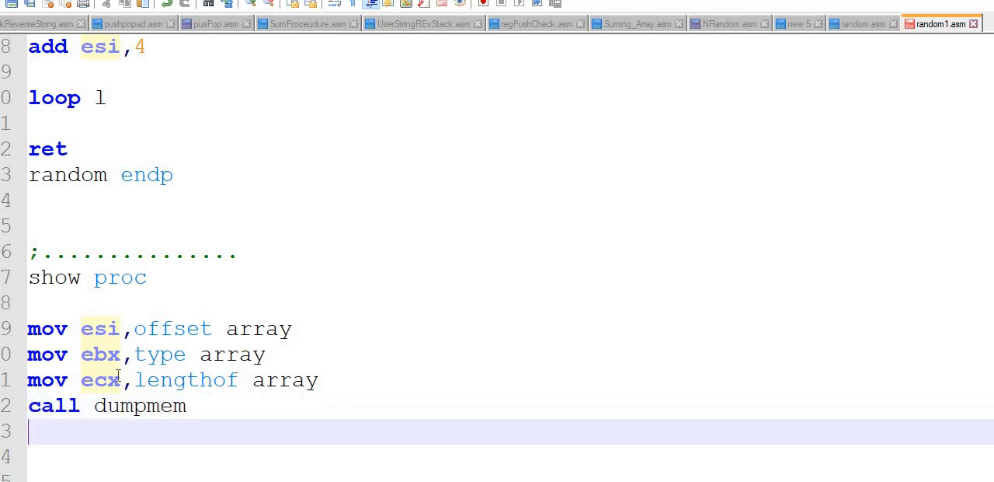
type("e")
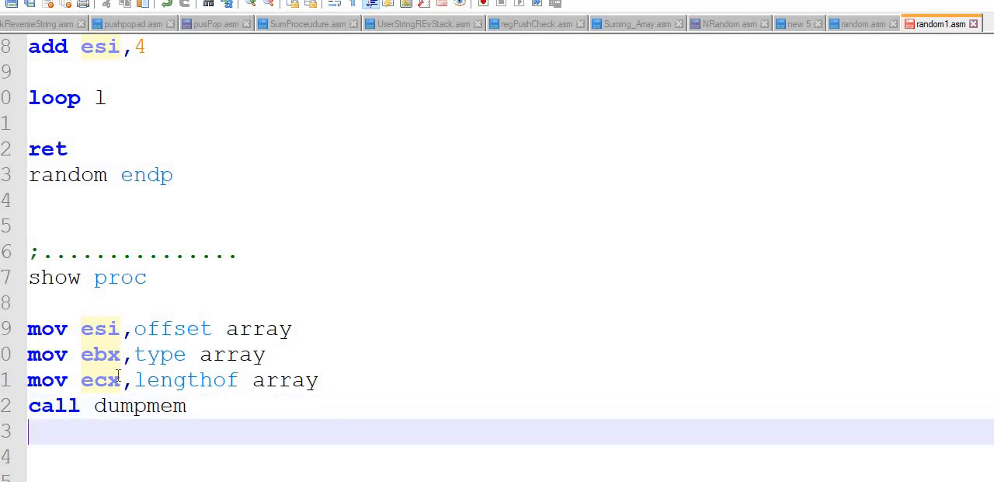
type("show endp")
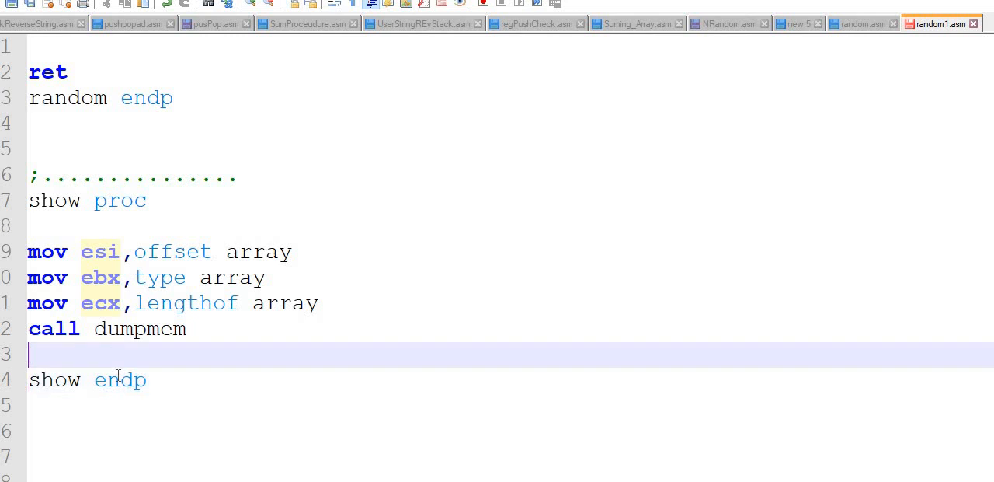
Insert 'ret' on the line above show endp.
type("ret")
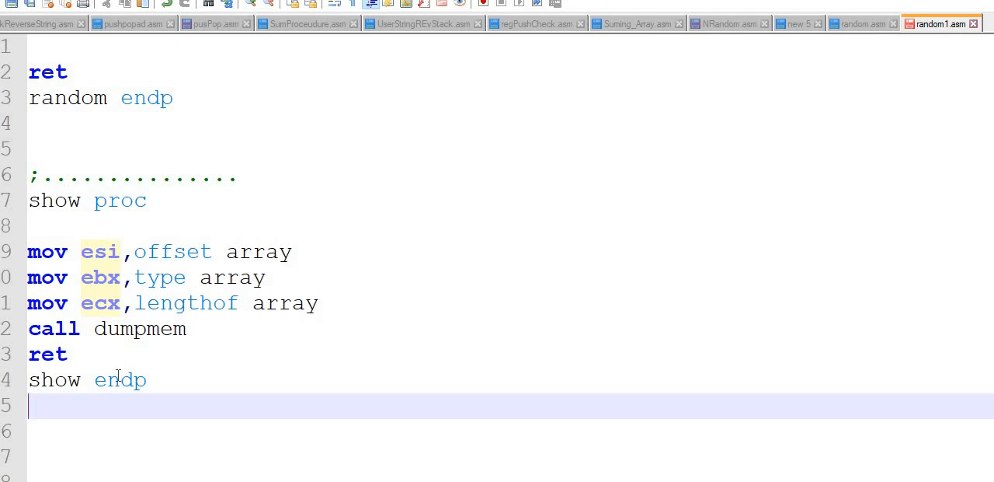
type("e")
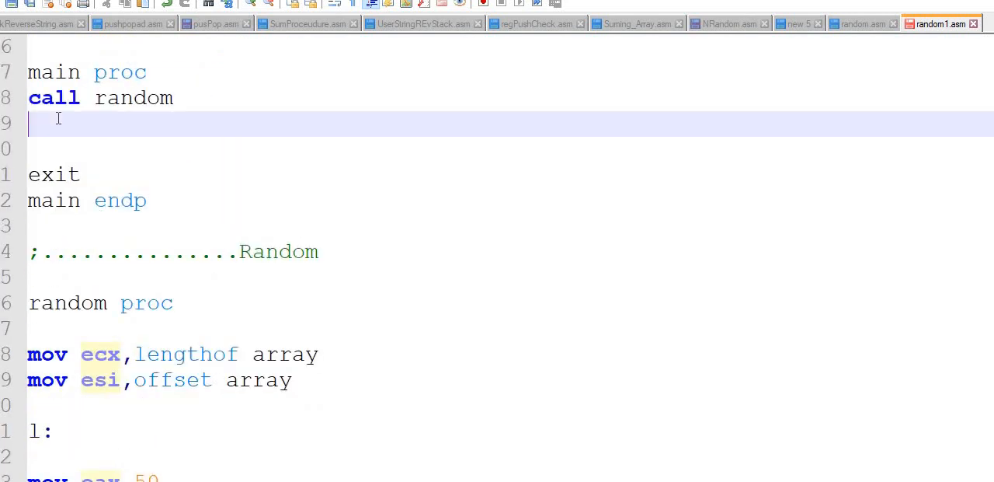
In main, add 'call show' after call random and 'call clrscr' before it.
type("call")
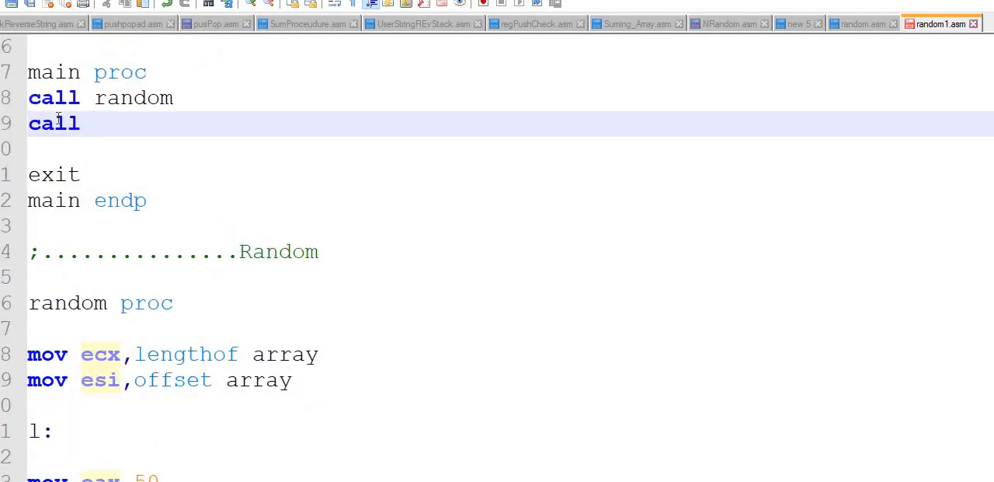
type("show")
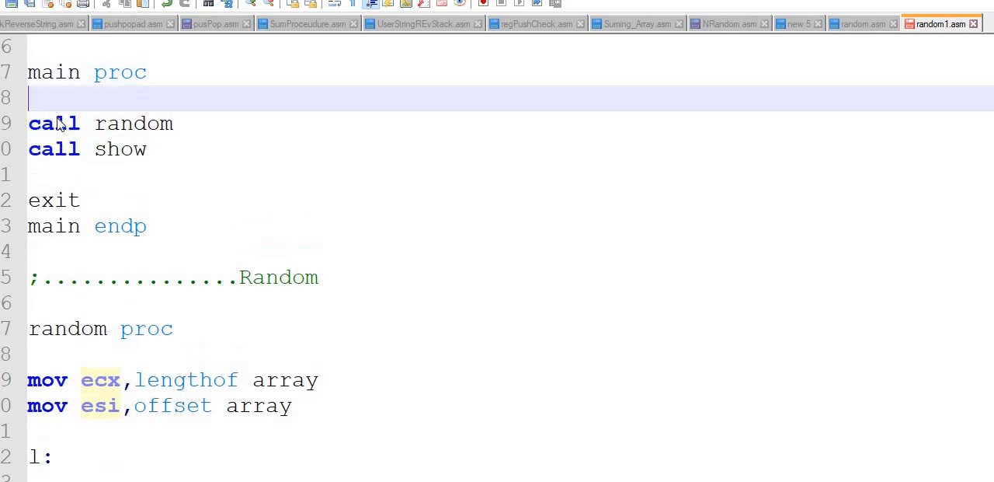
type("call cl")
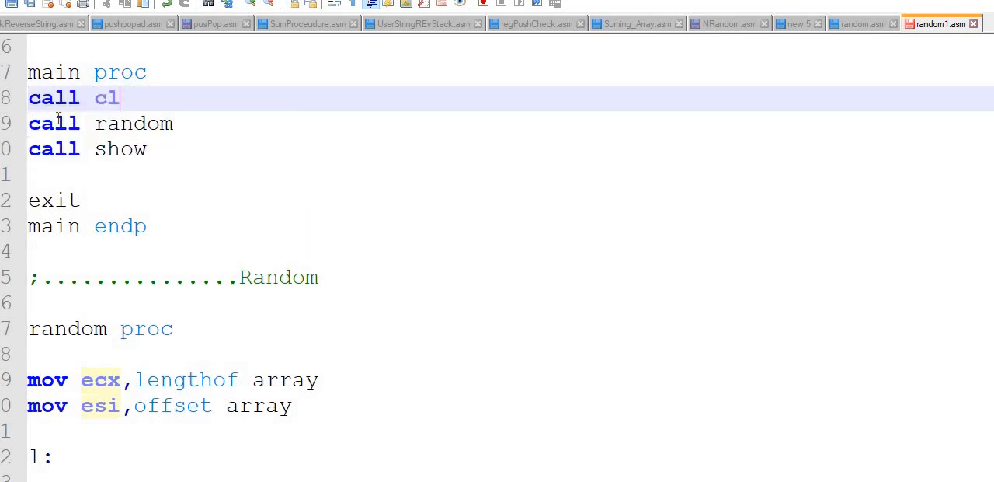
type("scr")
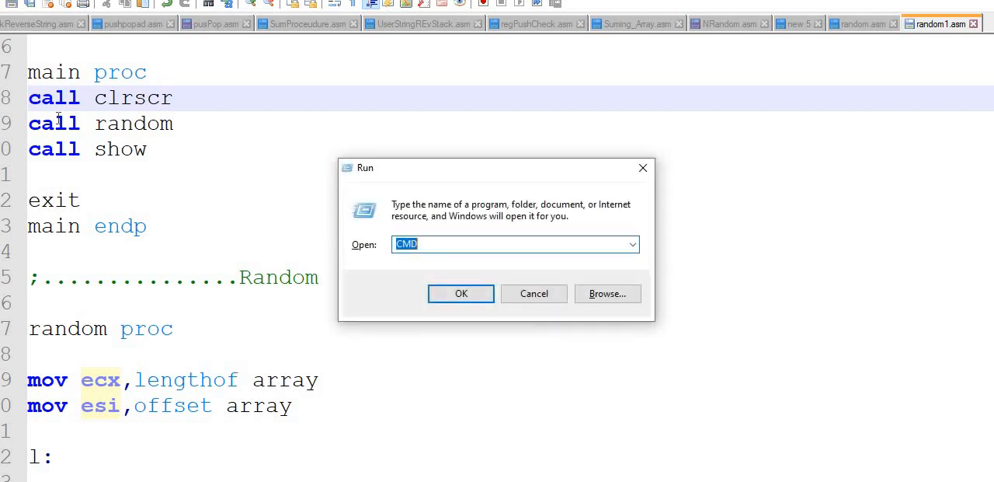
Launch CMD, cd into c:\masm615, and build the program with 'make32 random1'.
left_click(460, 293)
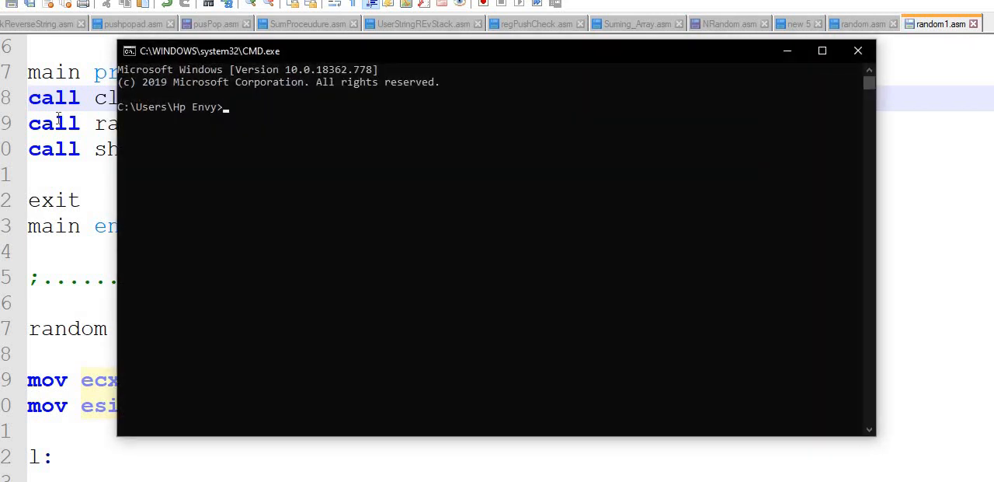
type("cd c:\\masm615")
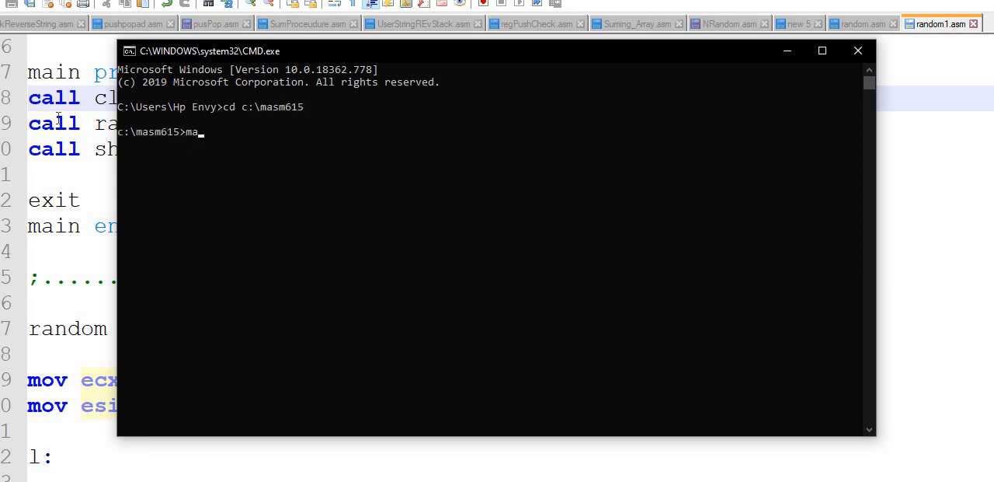
type("ke32")
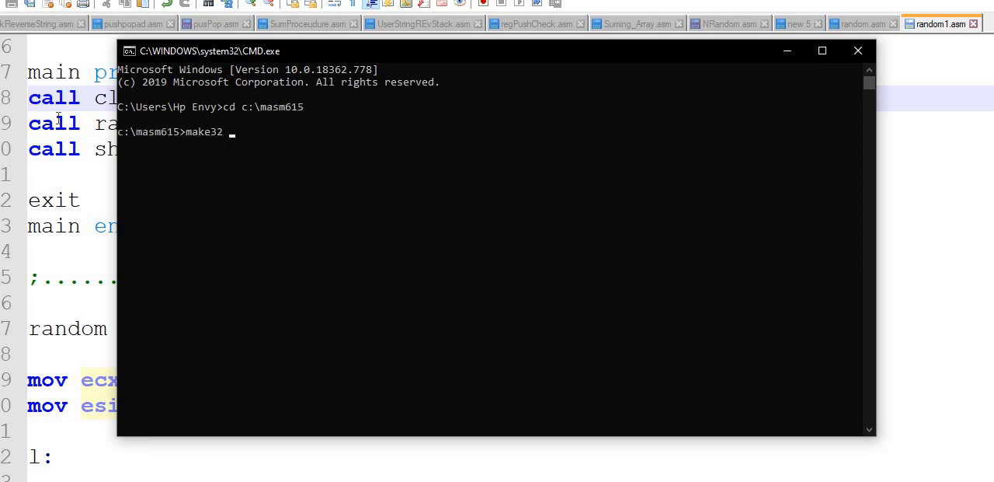
type("random1")
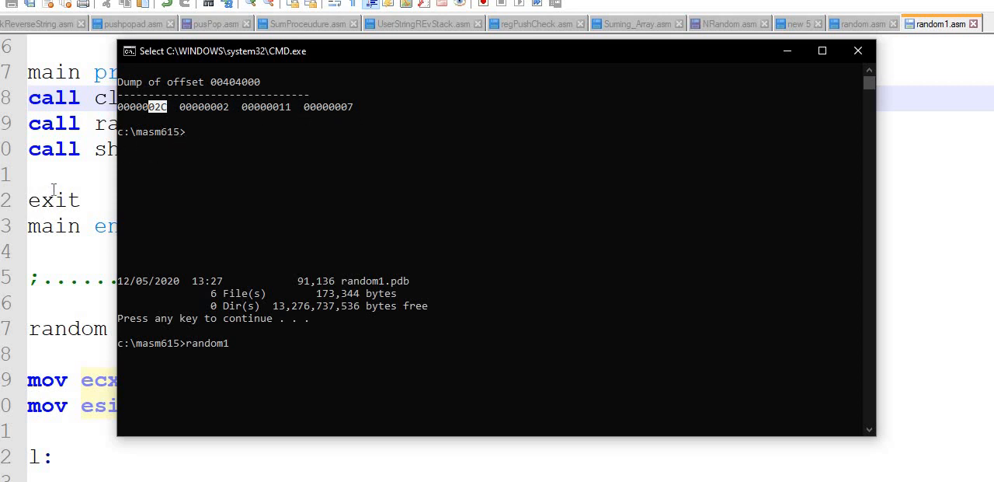
mouse_move(64, 278)
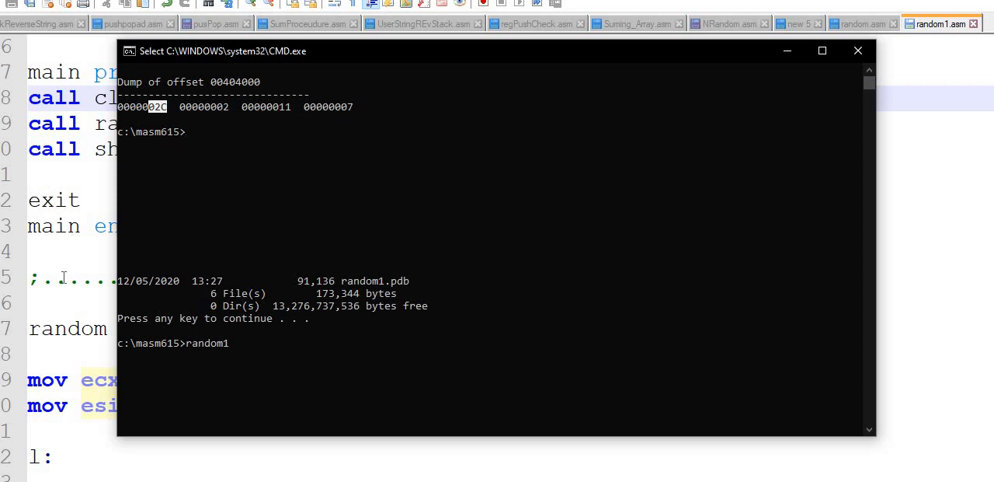